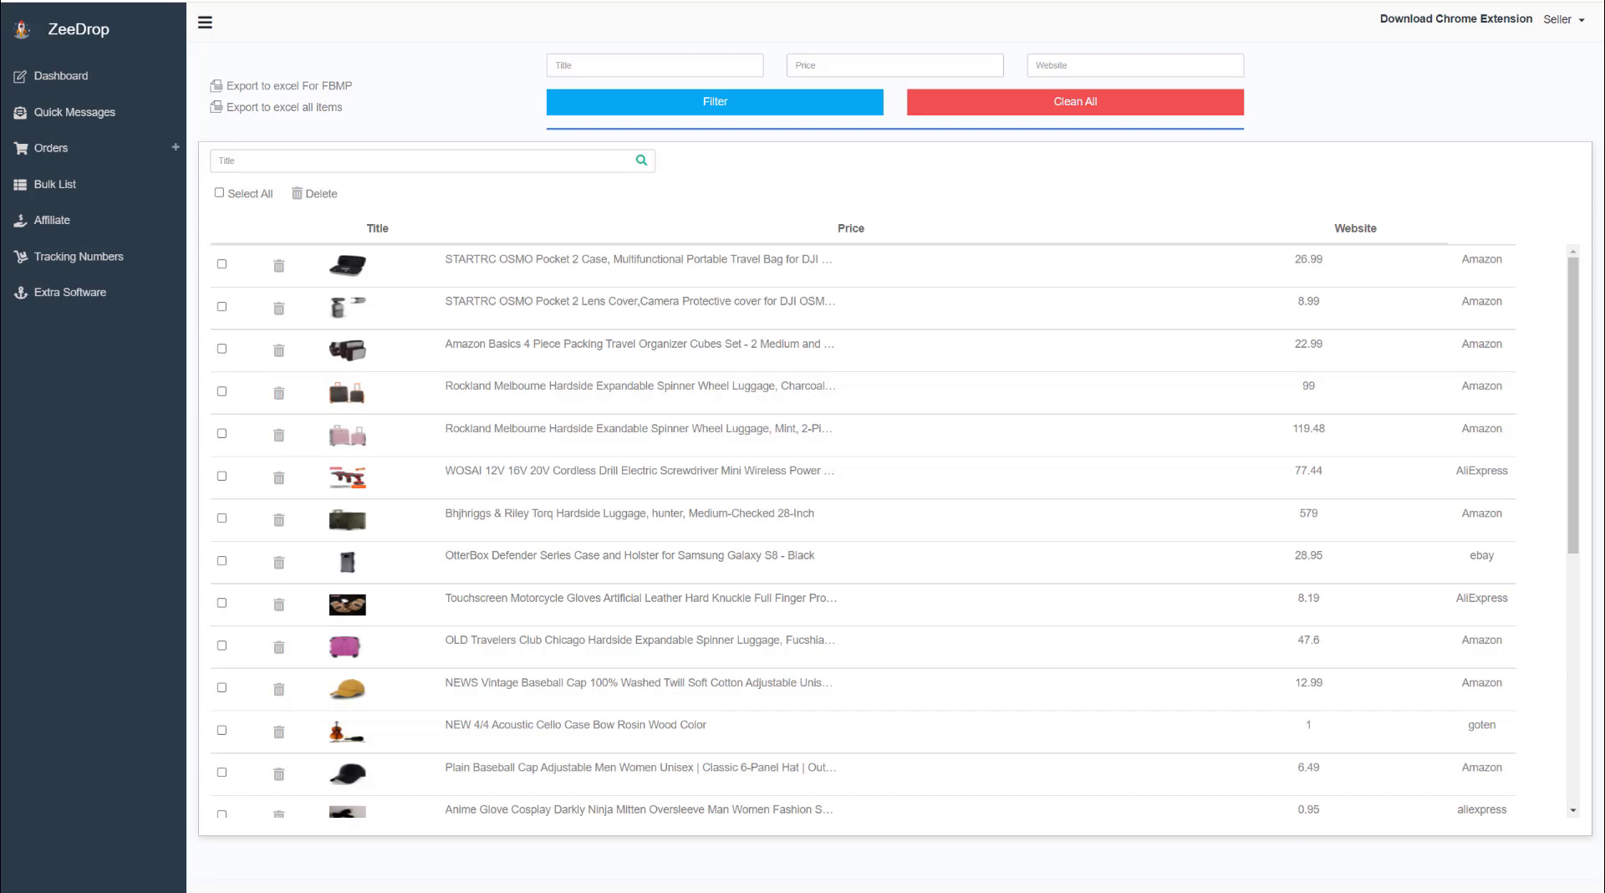
Mark the STARTRC OSMO Pocket 2 Case and Lens Cover products and export them as an FBMP CSV
left_click(636, 259)
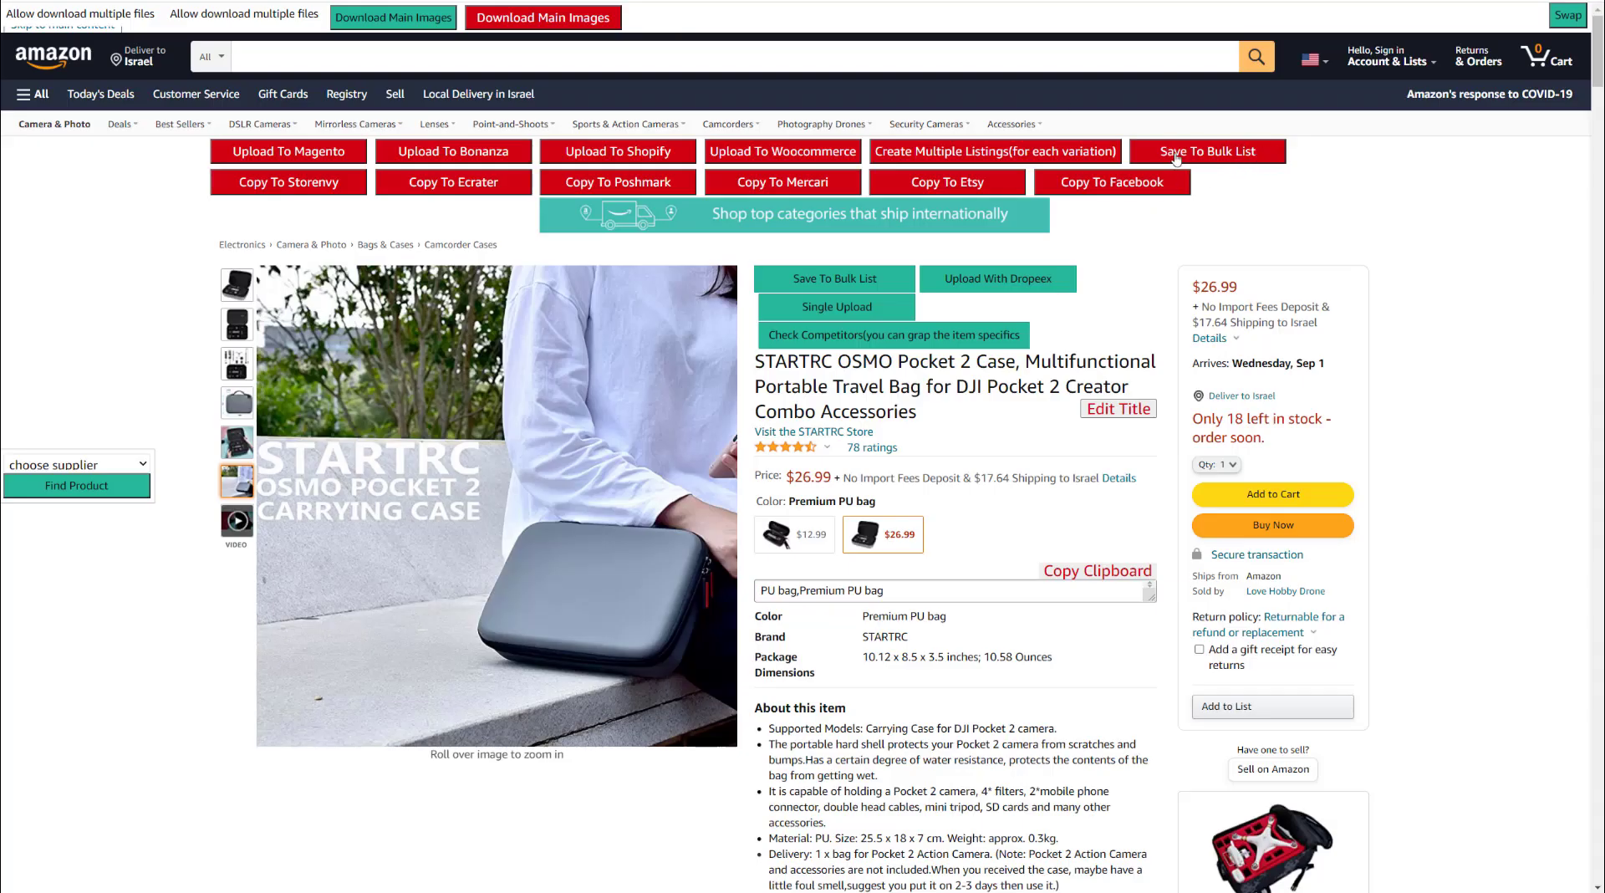
mouse_move(1317, 208)
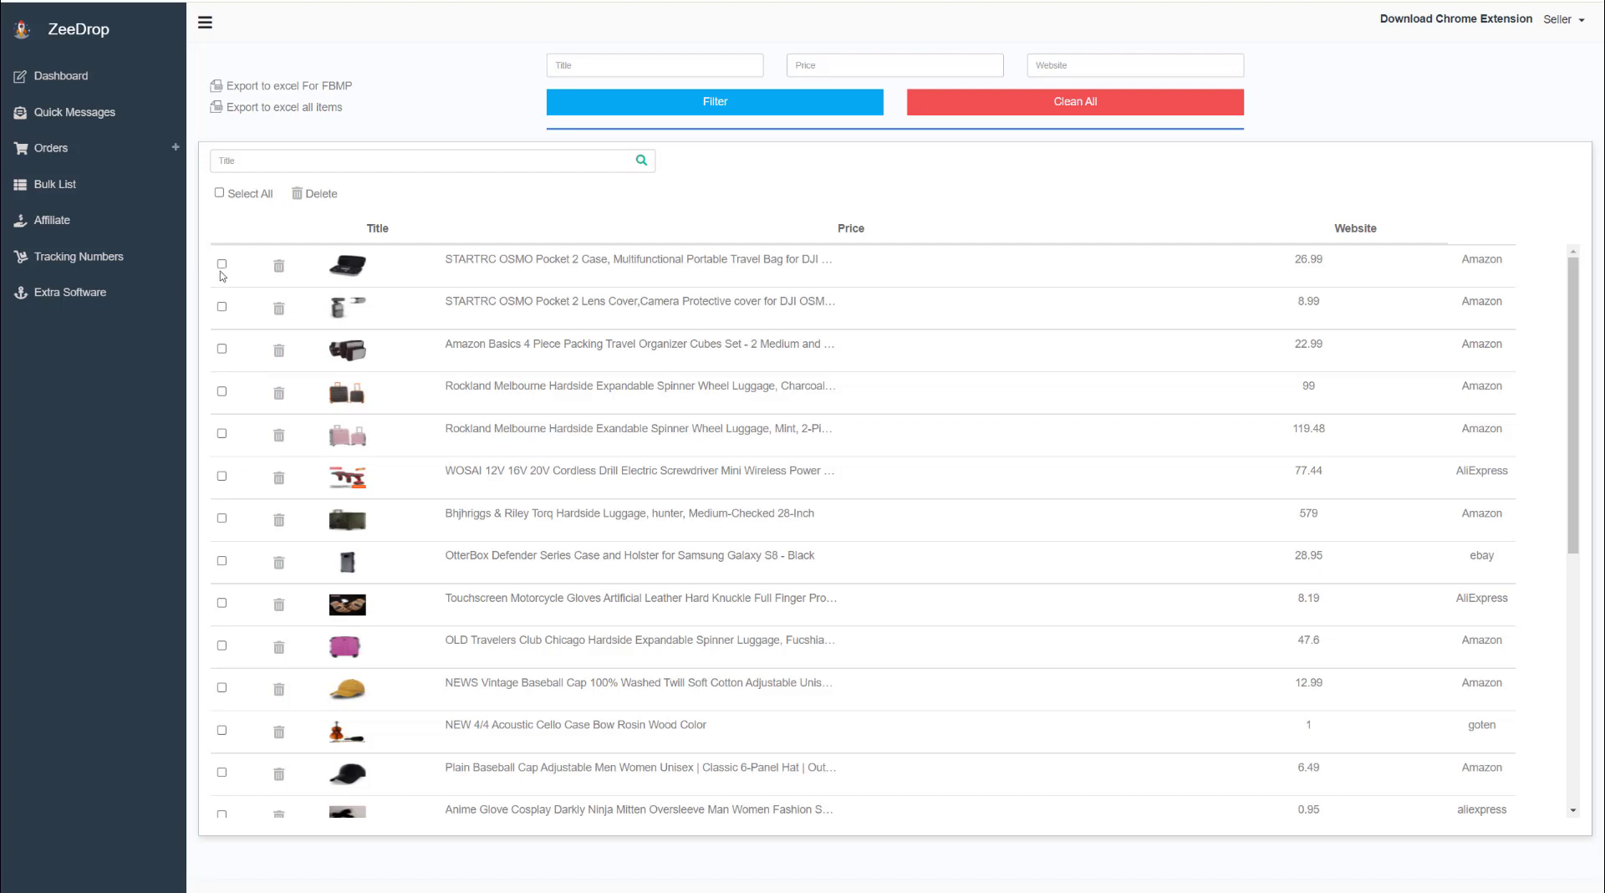
left_click(221, 265)
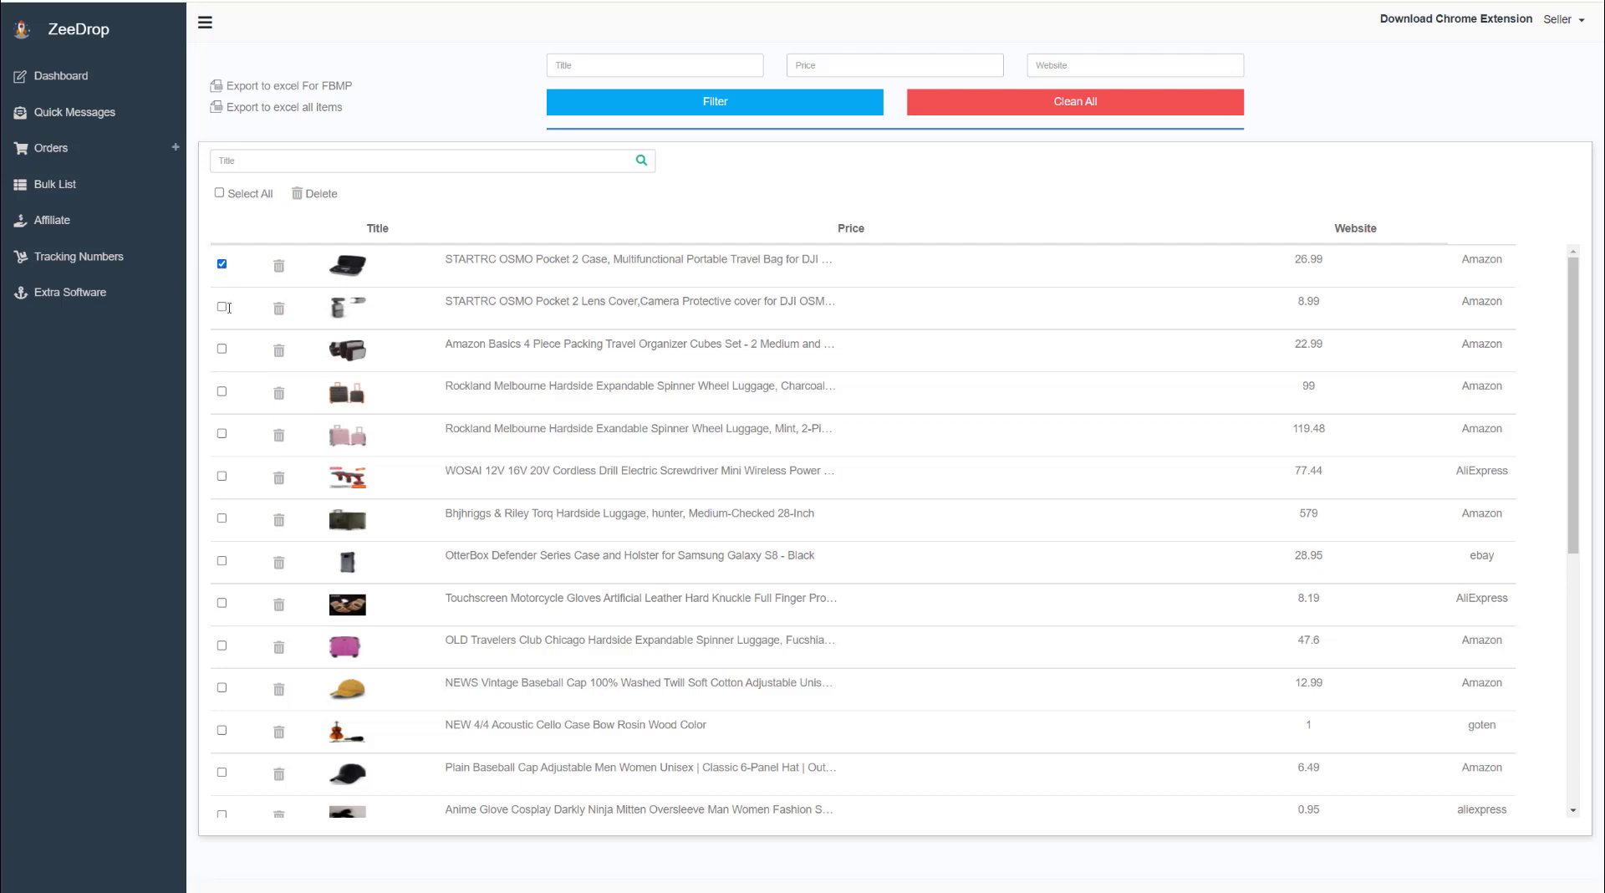
left_click(222, 307)
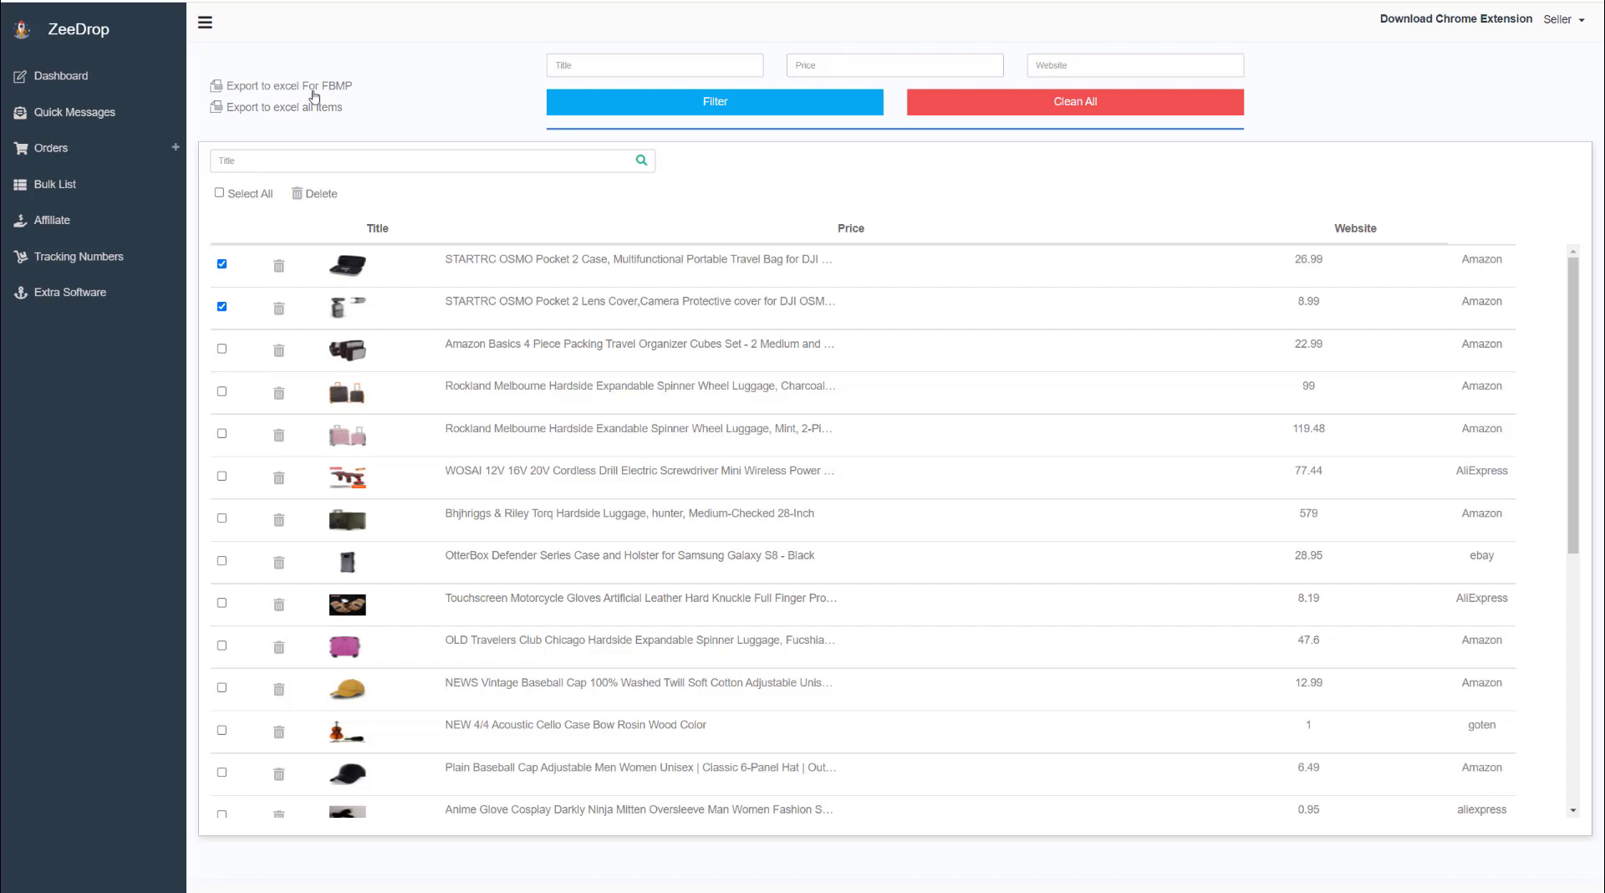
left_click(286, 85)
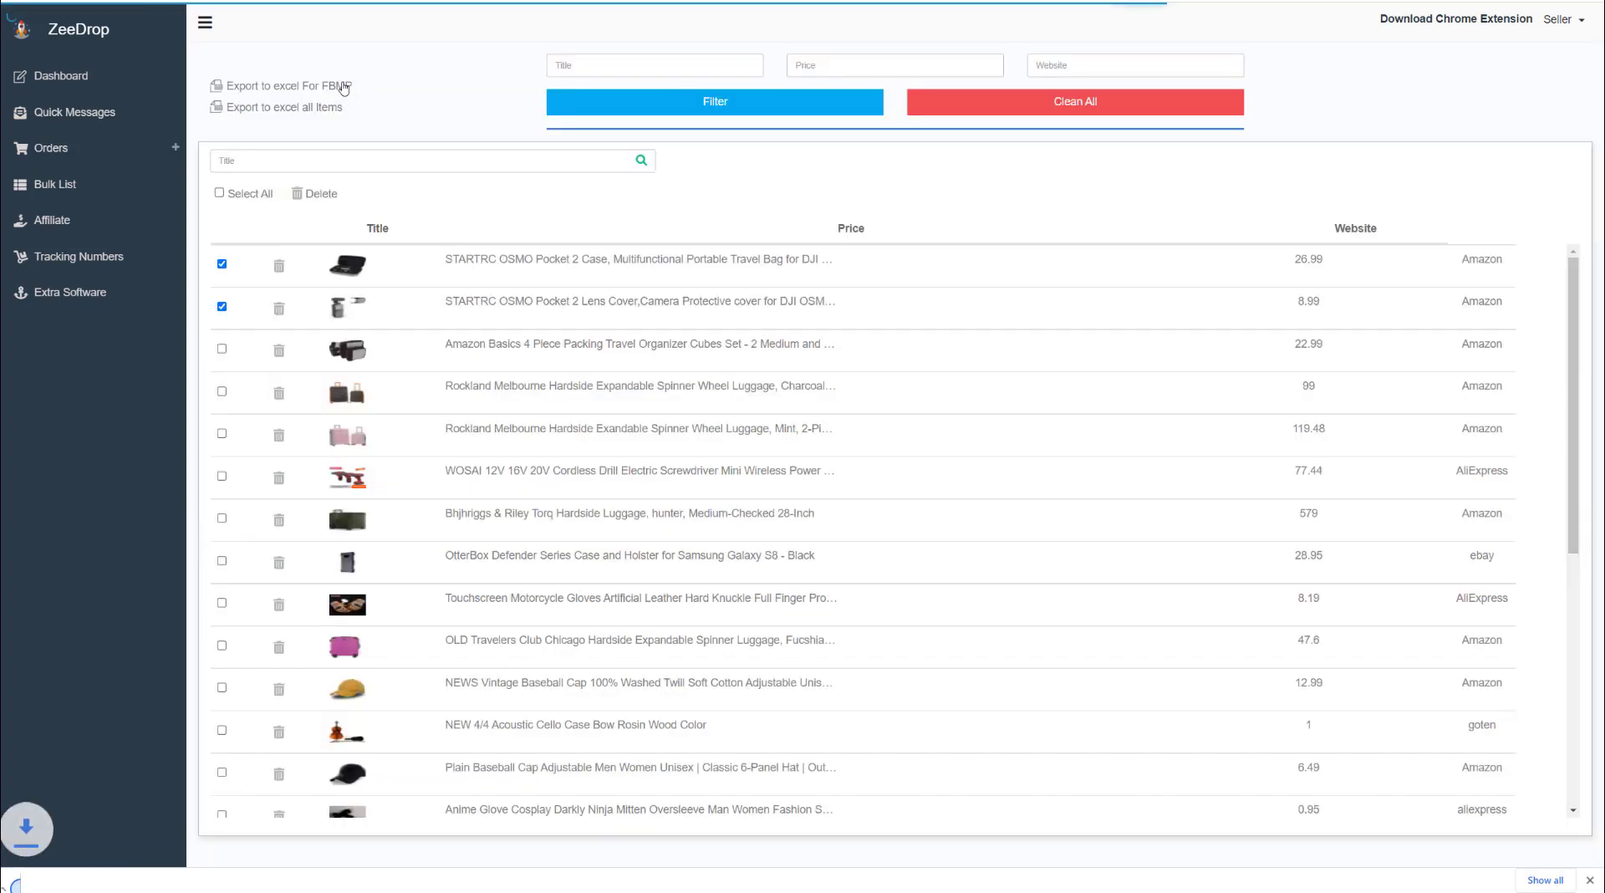
left_click(286, 86)
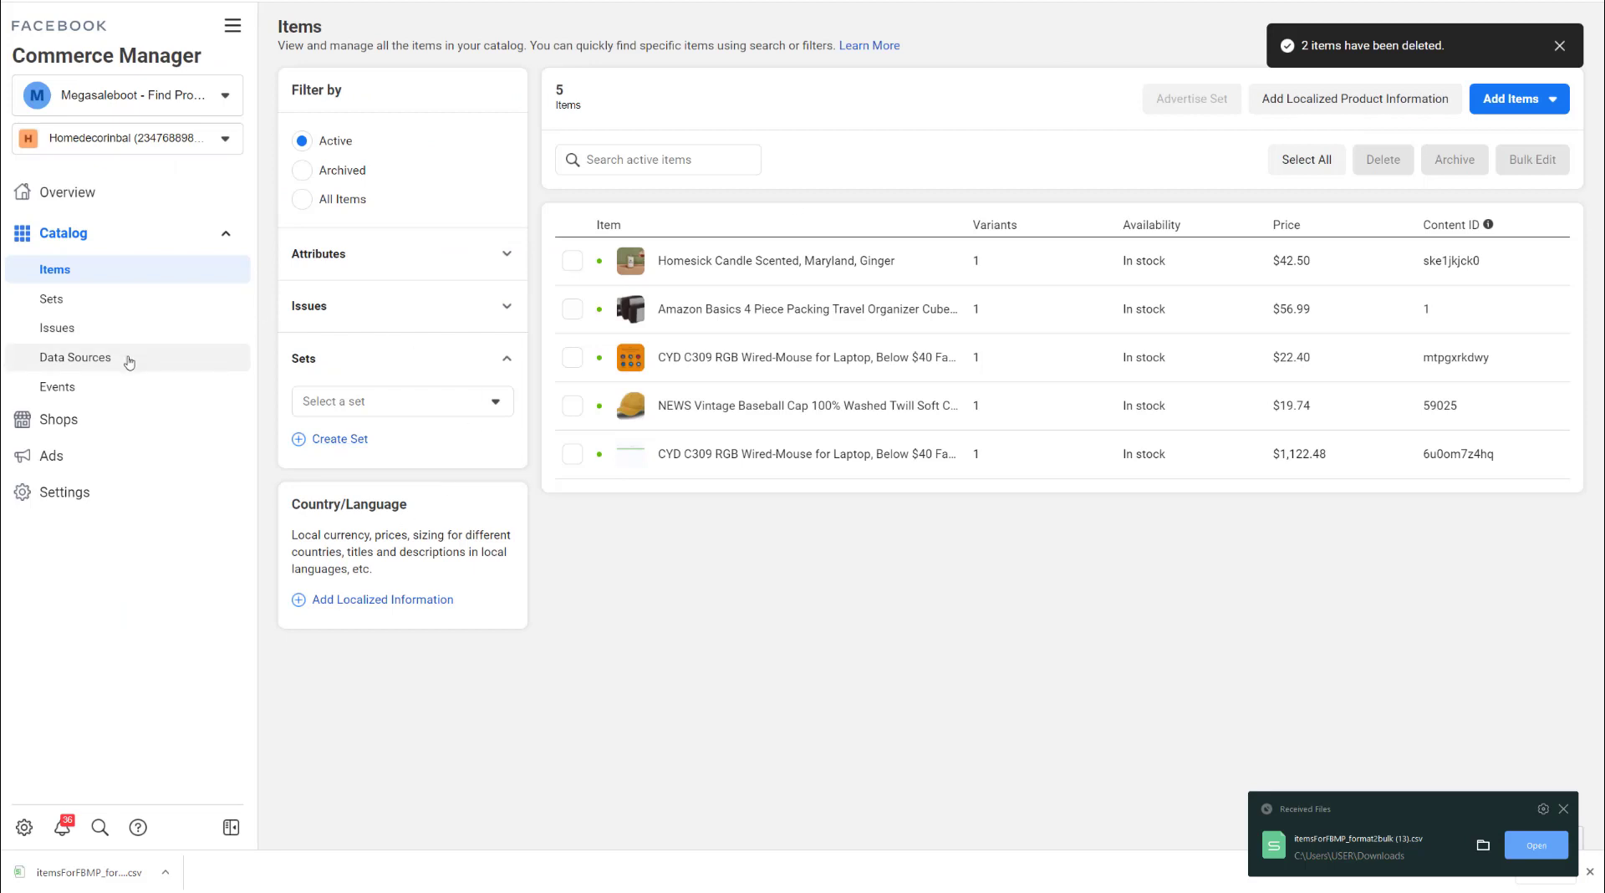
From Data Sources, choose Add Multiple Items via a data feed and continue to the upload options
left_click(76, 358)
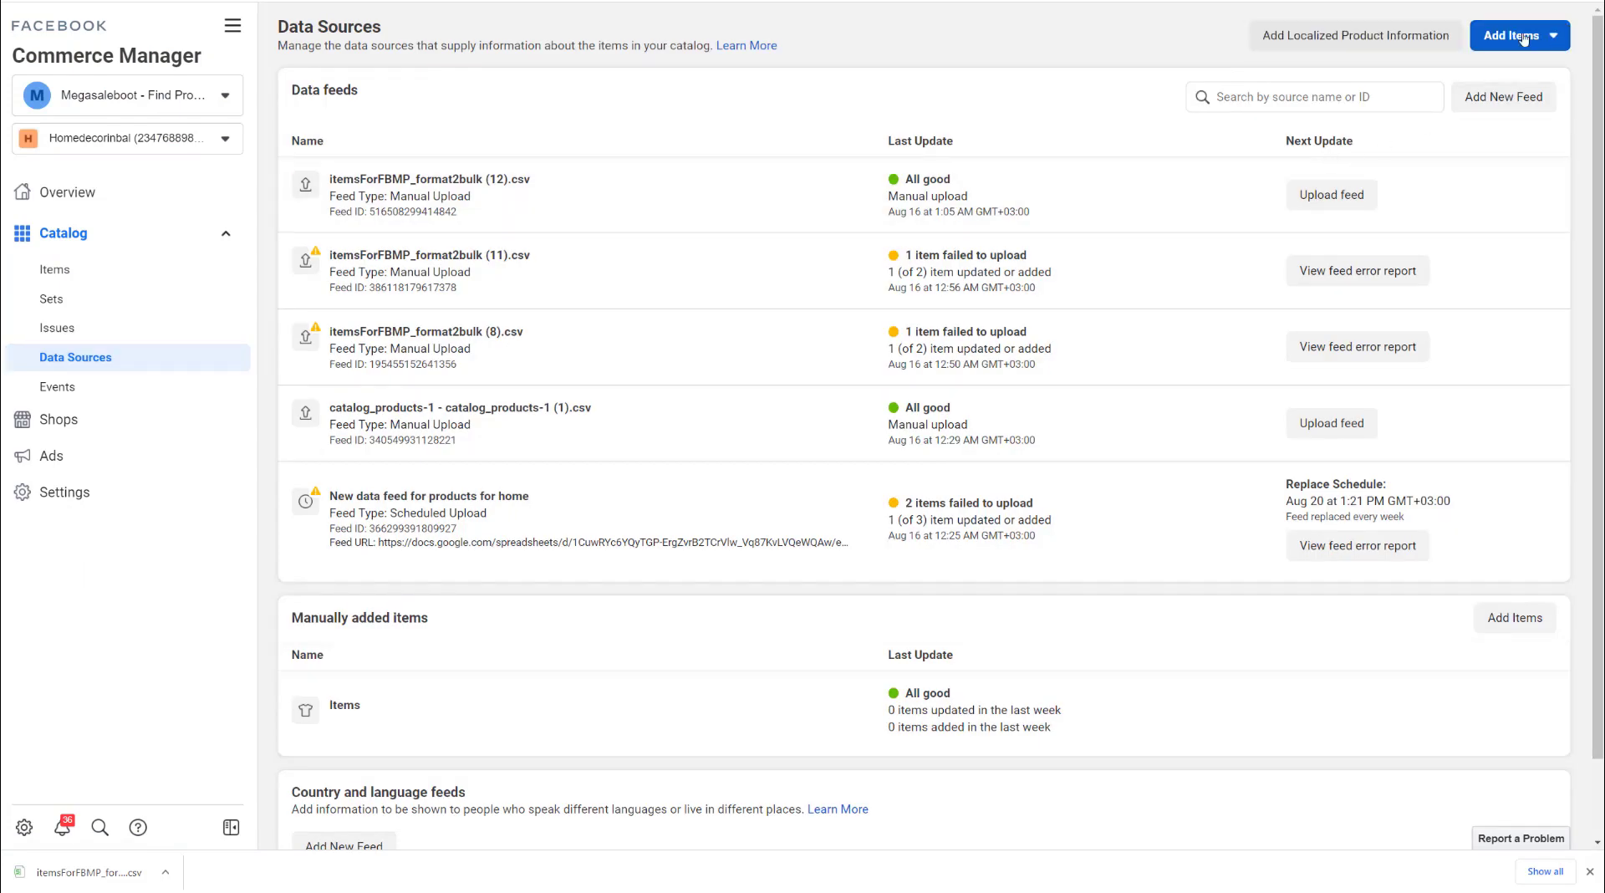
left_click(1519, 35)
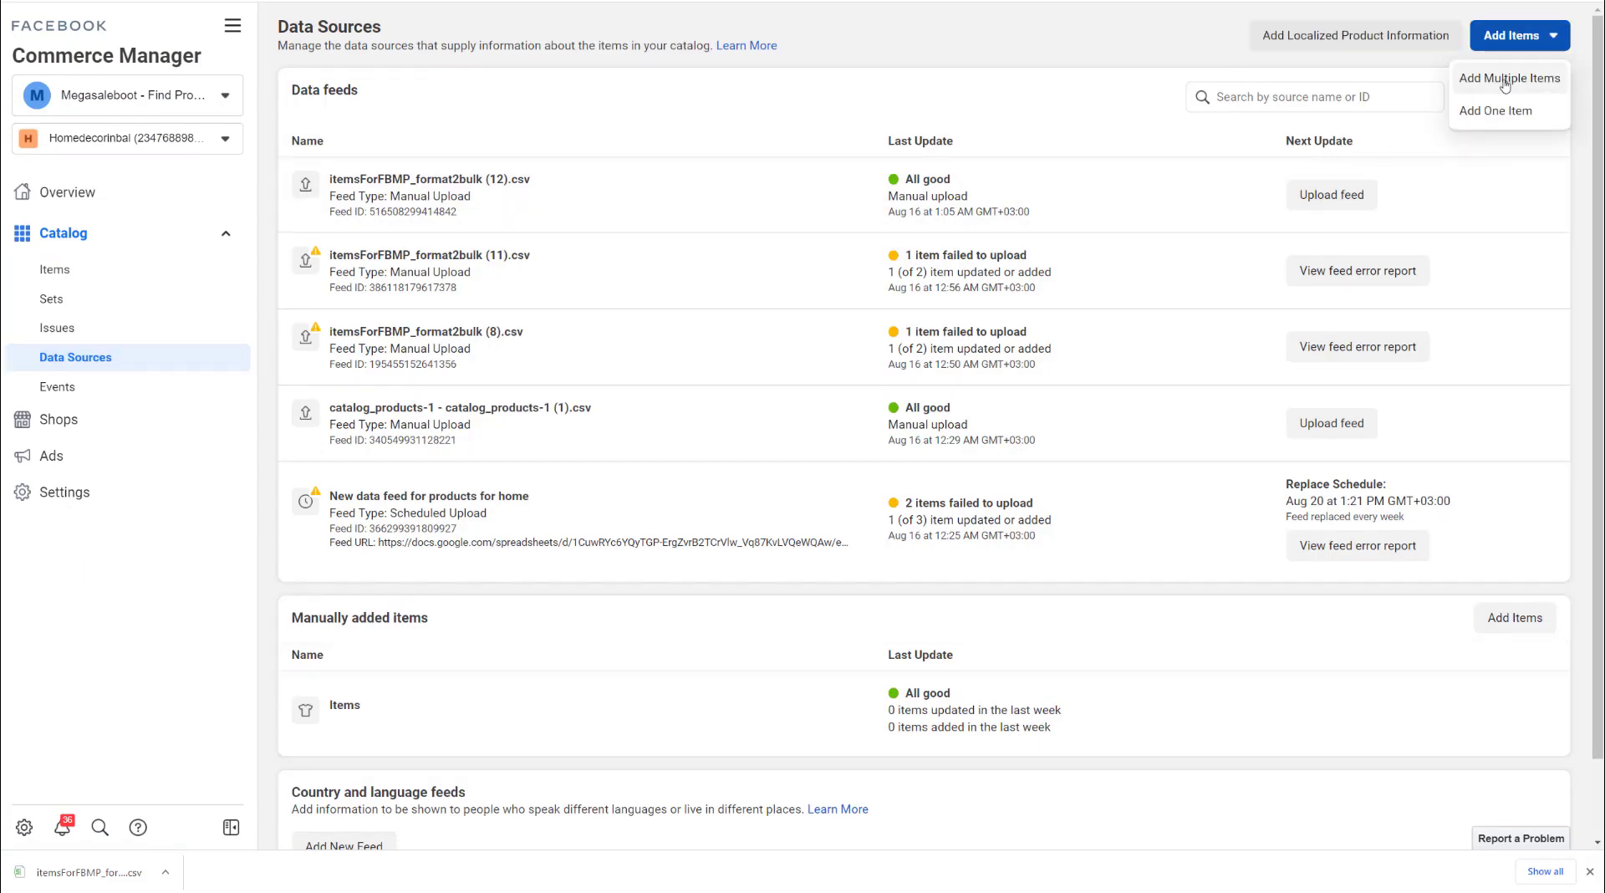
left_click(1508, 79)
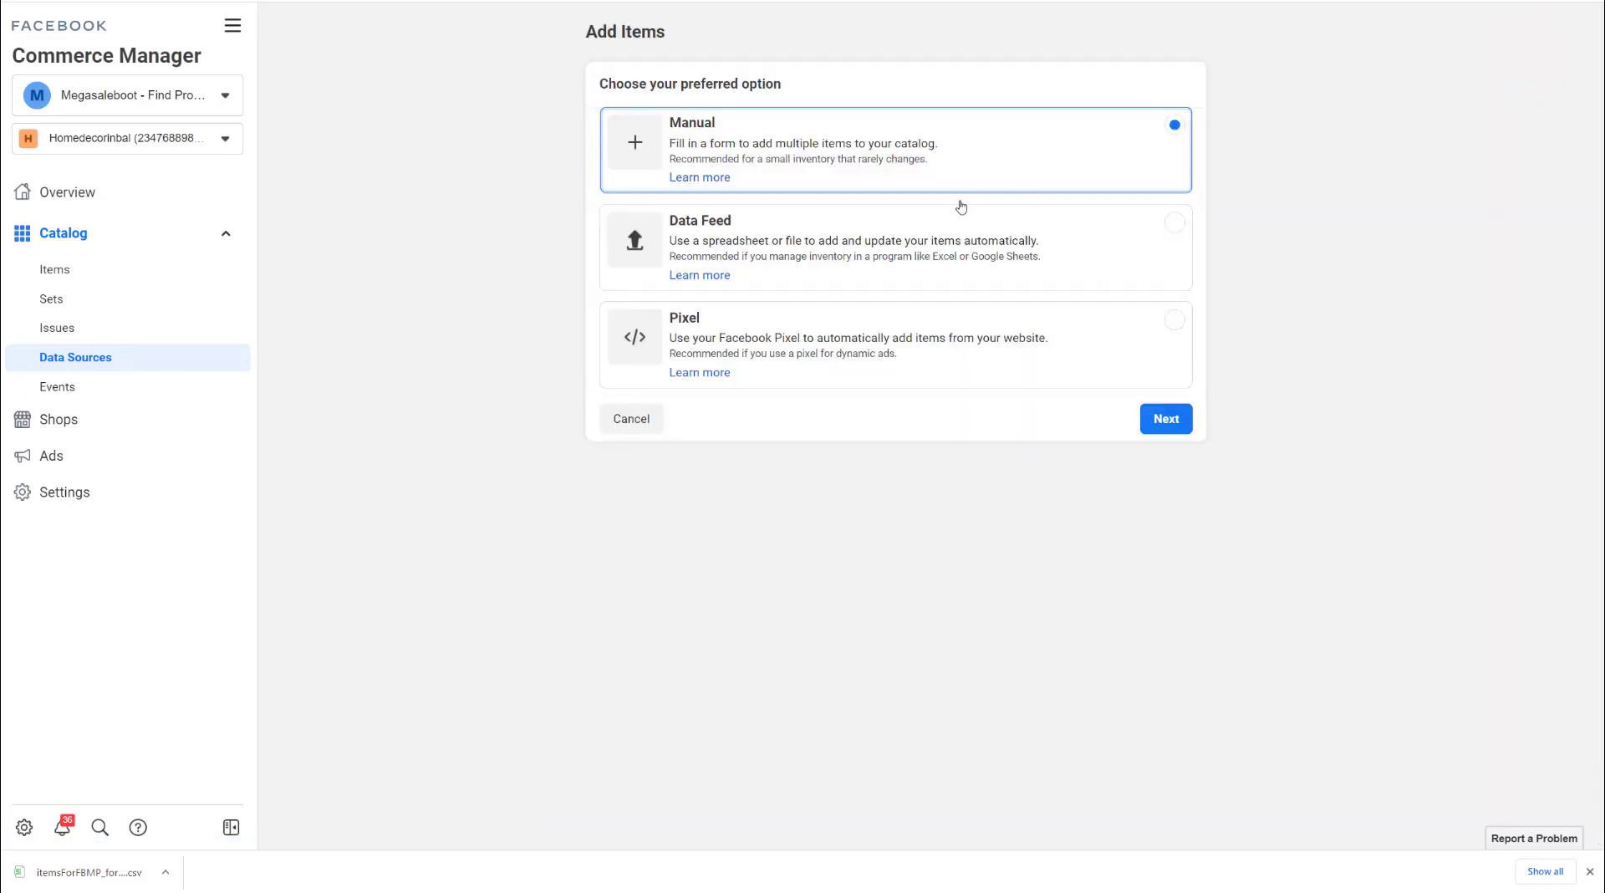
left_click(891, 246)
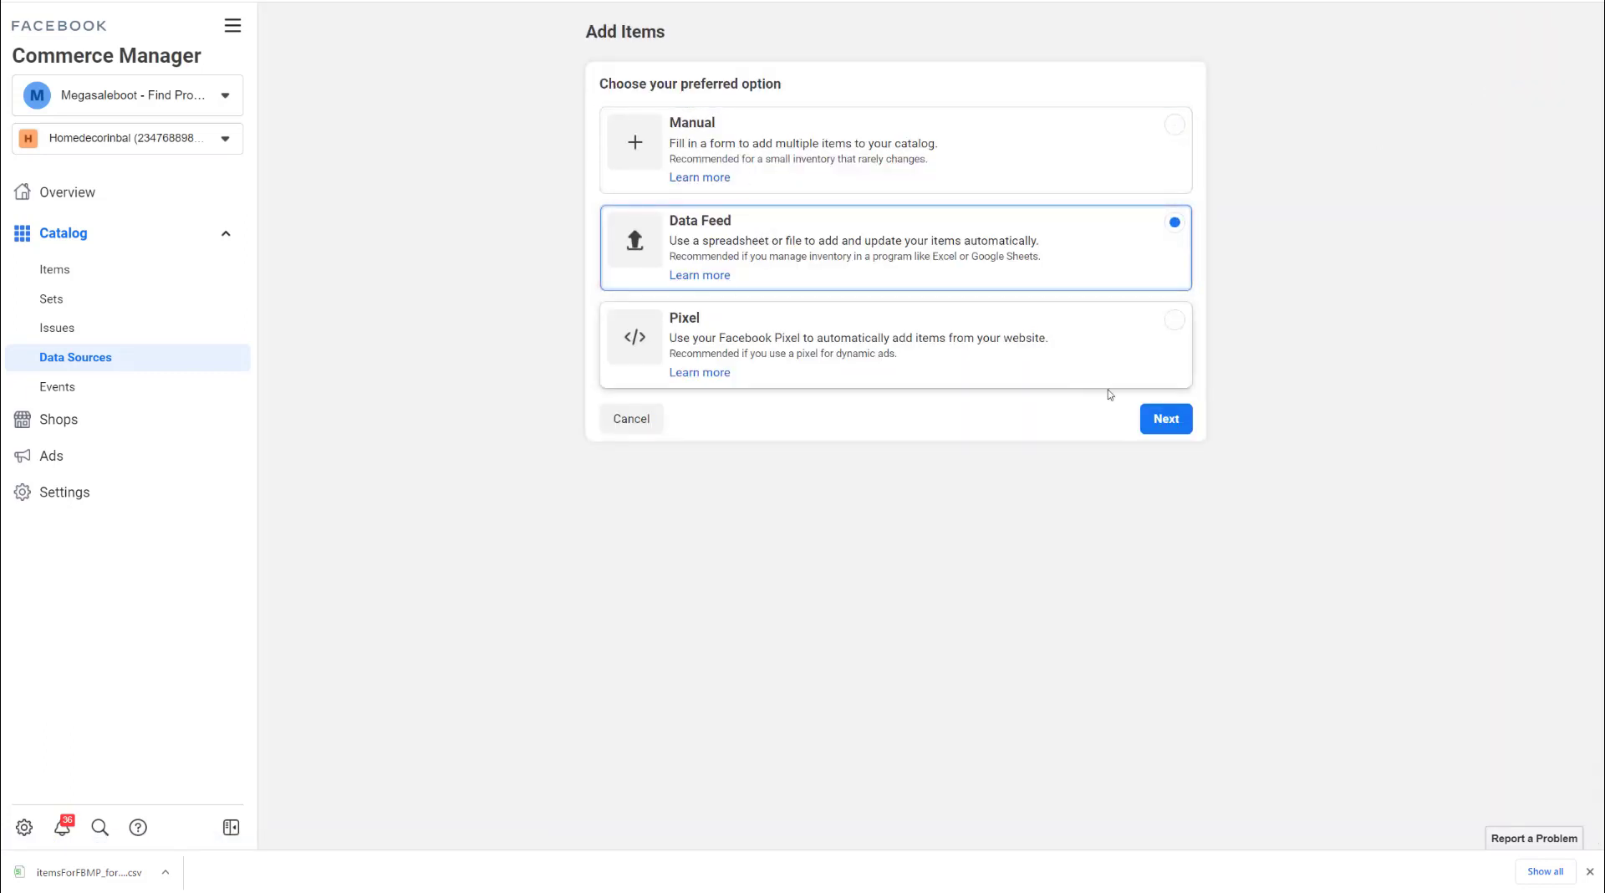
left_click(1164, 418)
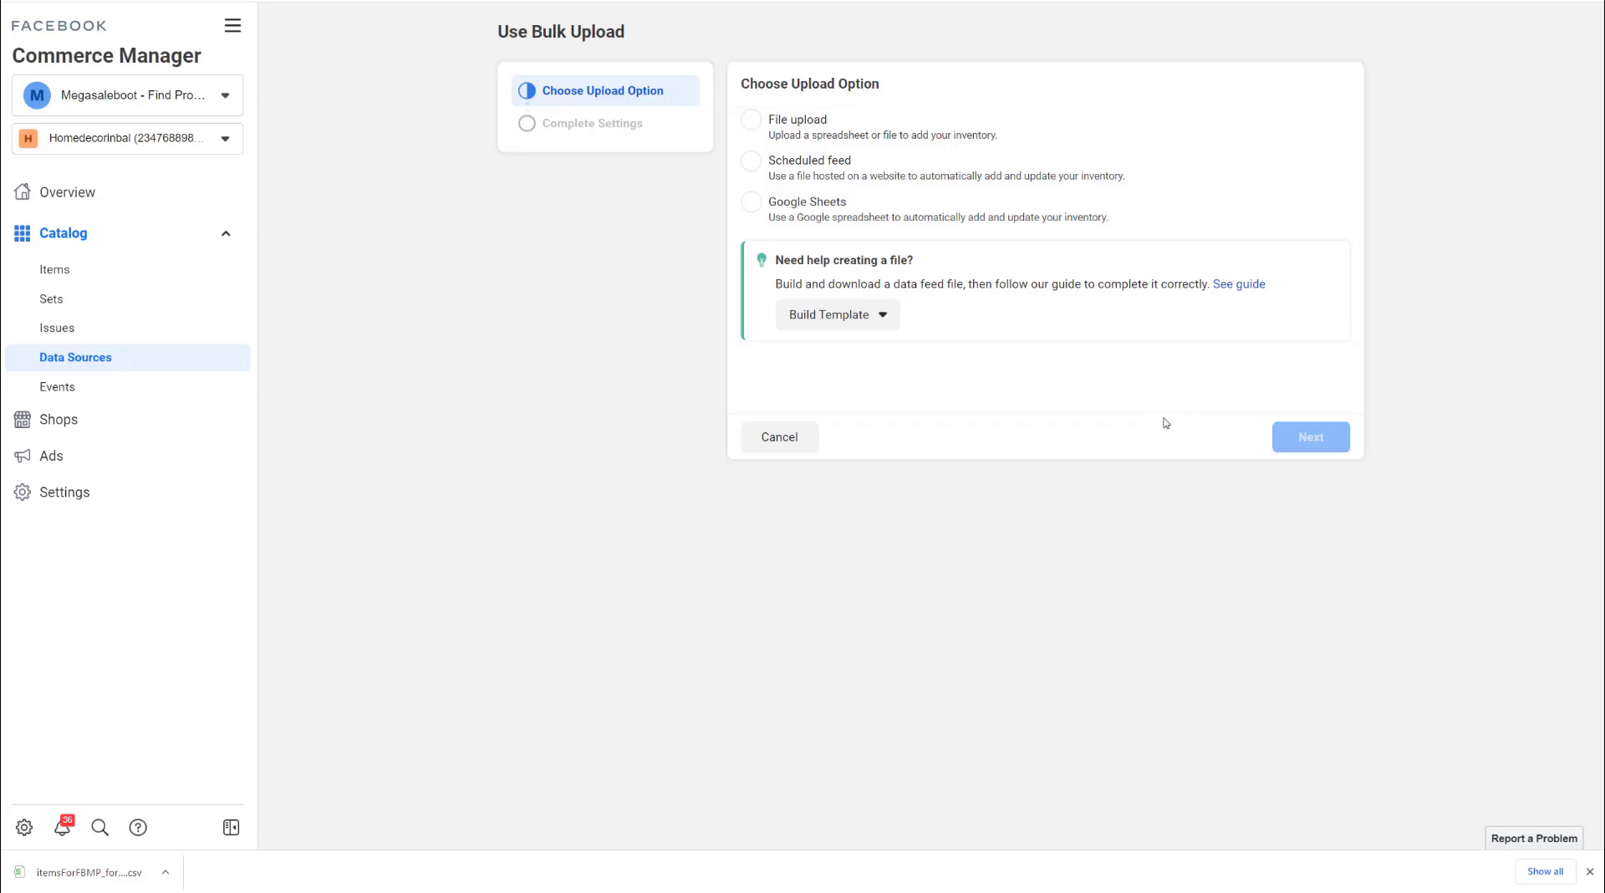
Choose file upload, attach itemsForFBMP_format2bulk (13).csv, and continue to the data source settings
left_click(751, 120)
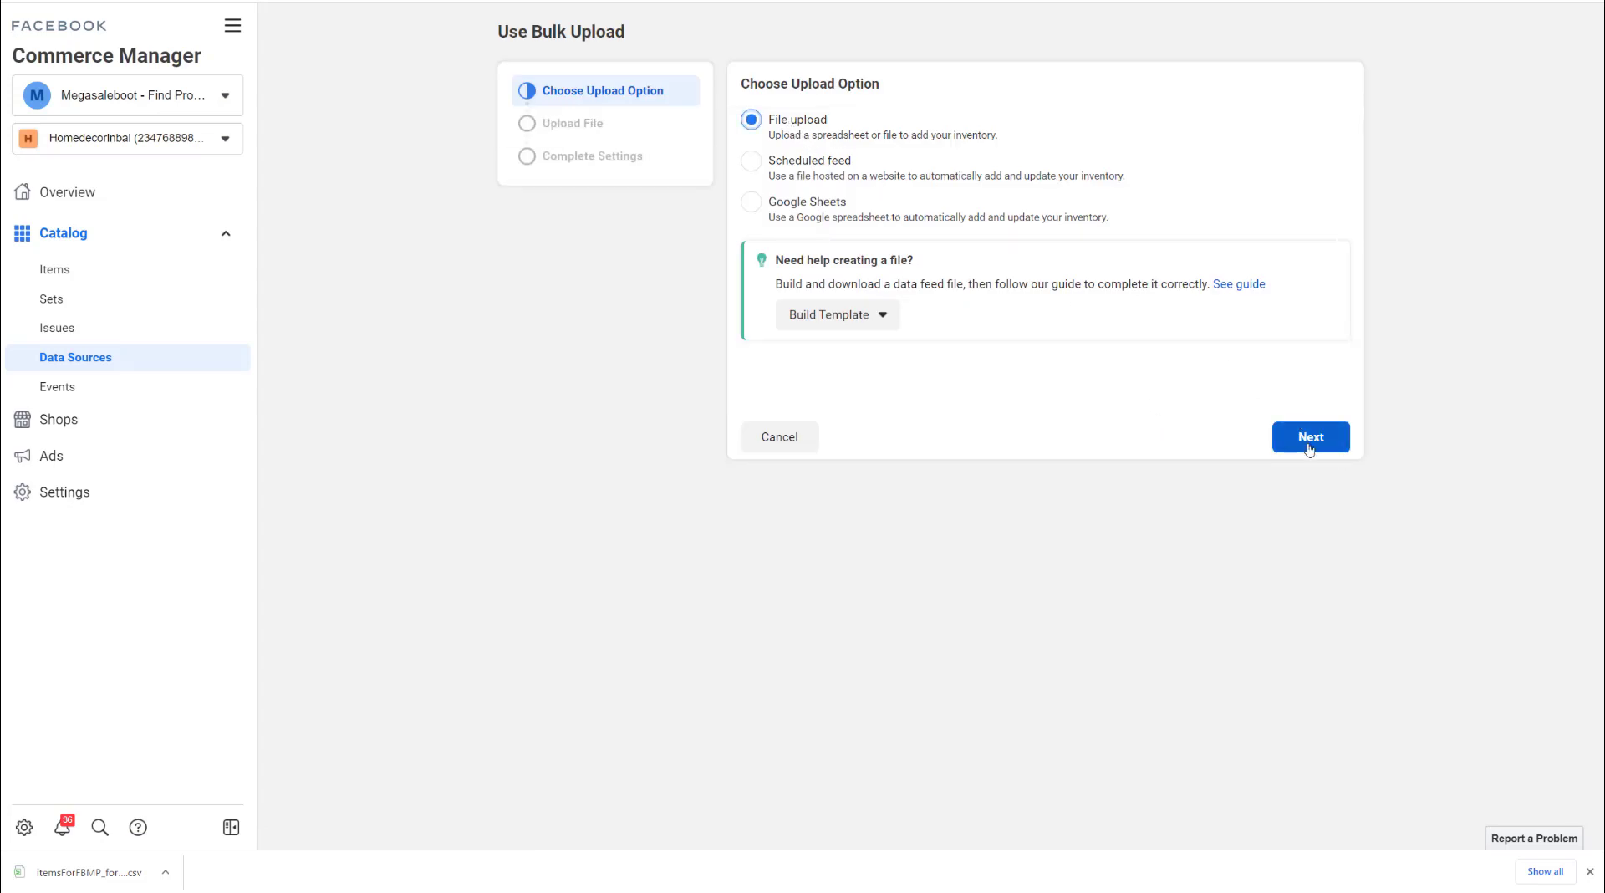
left_click(1311, 437)
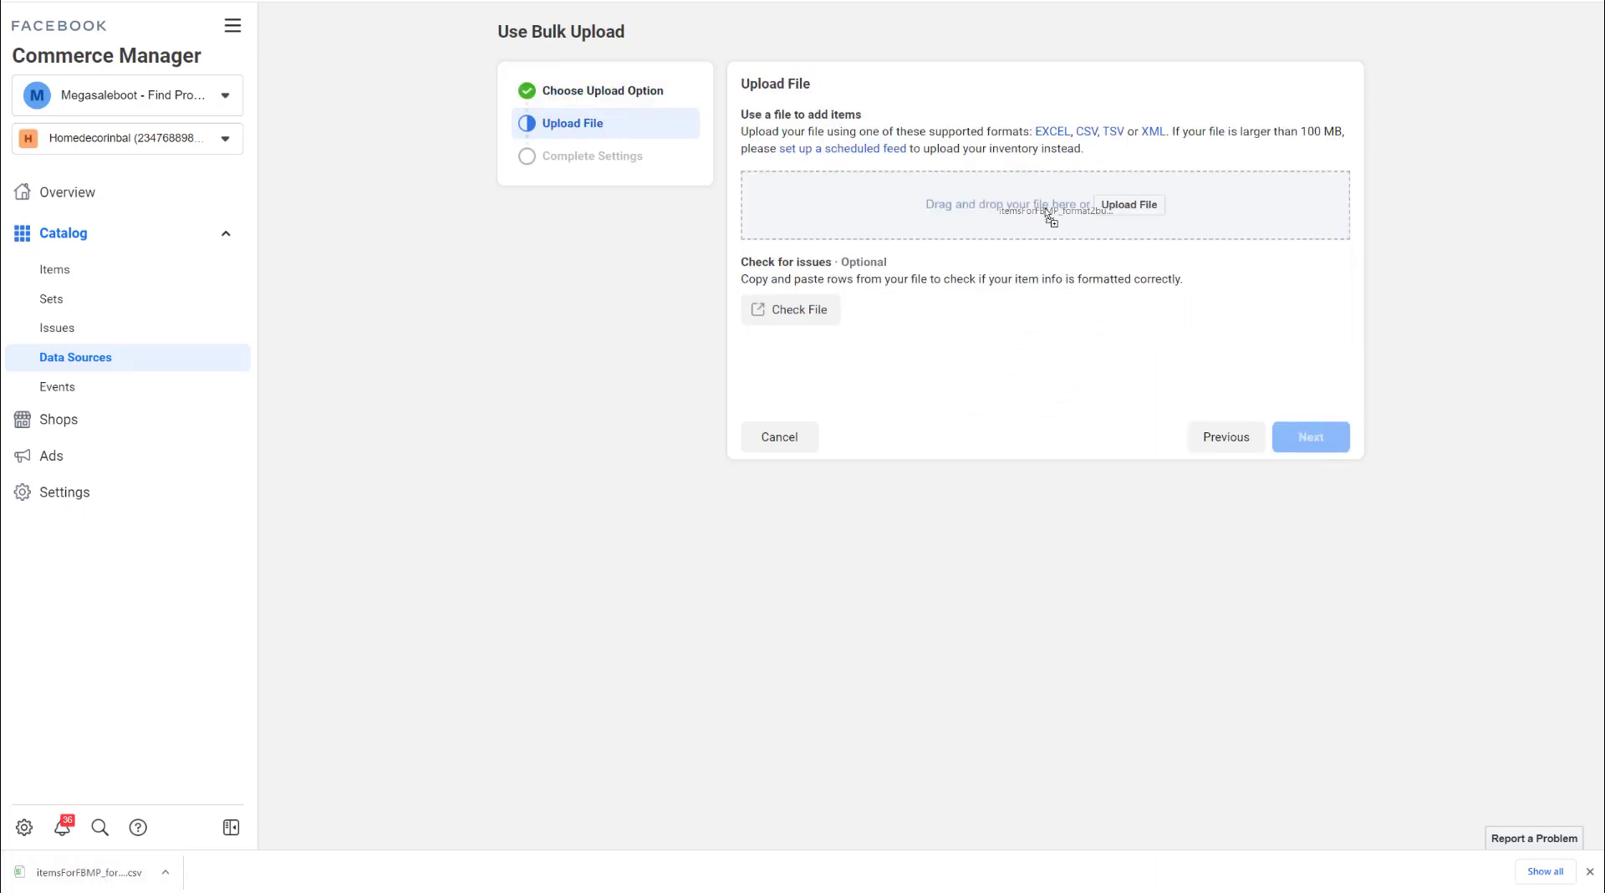
left_click(1127, 204)
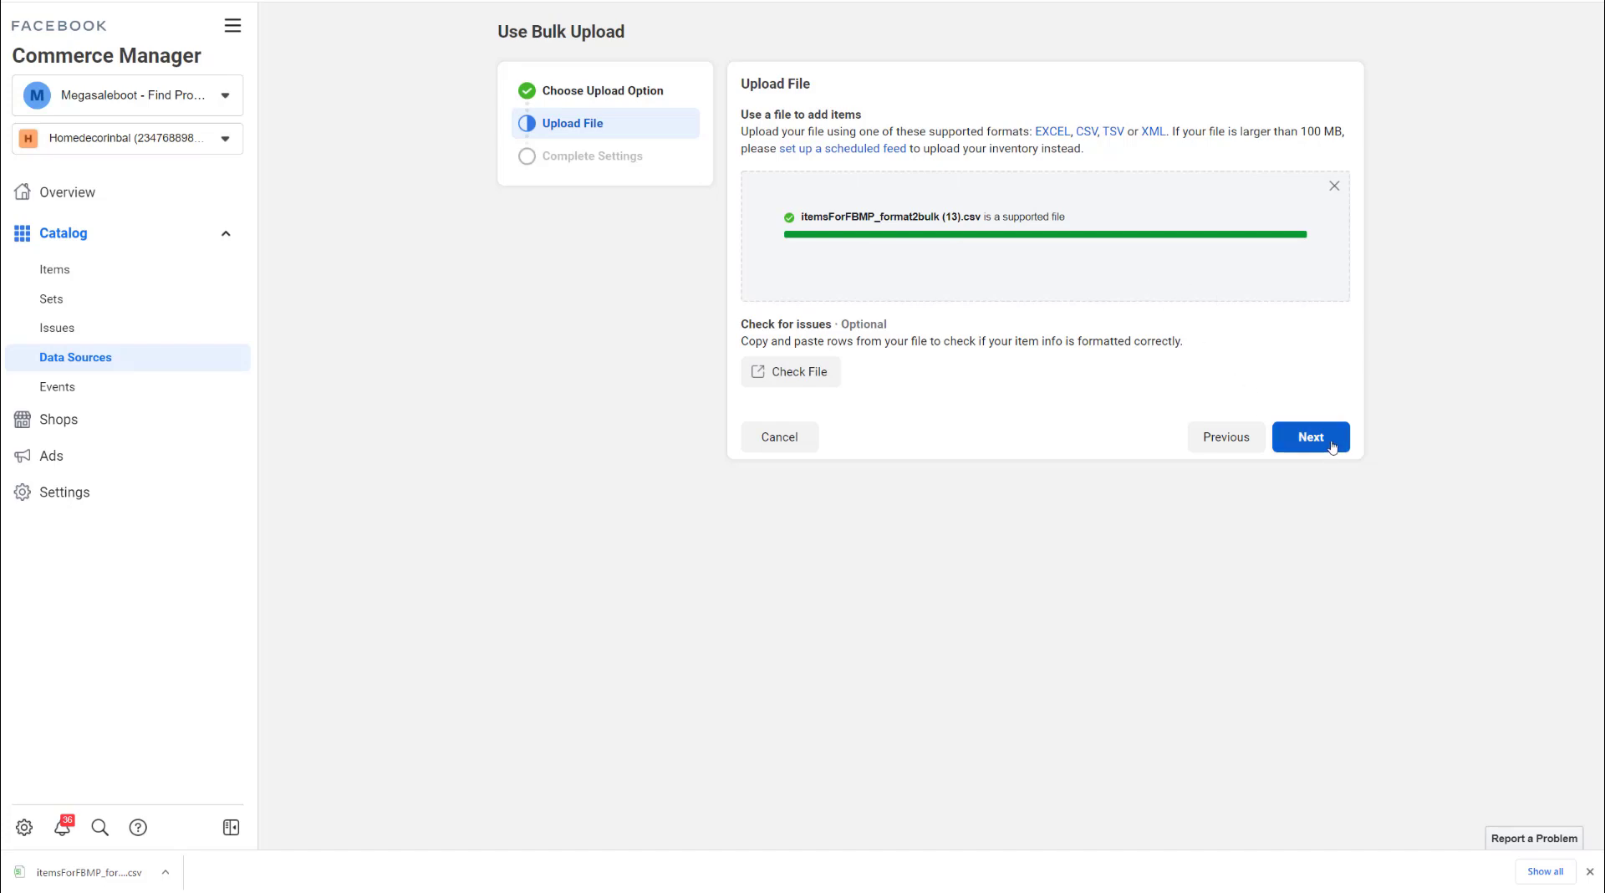
left_click(1310, 436)
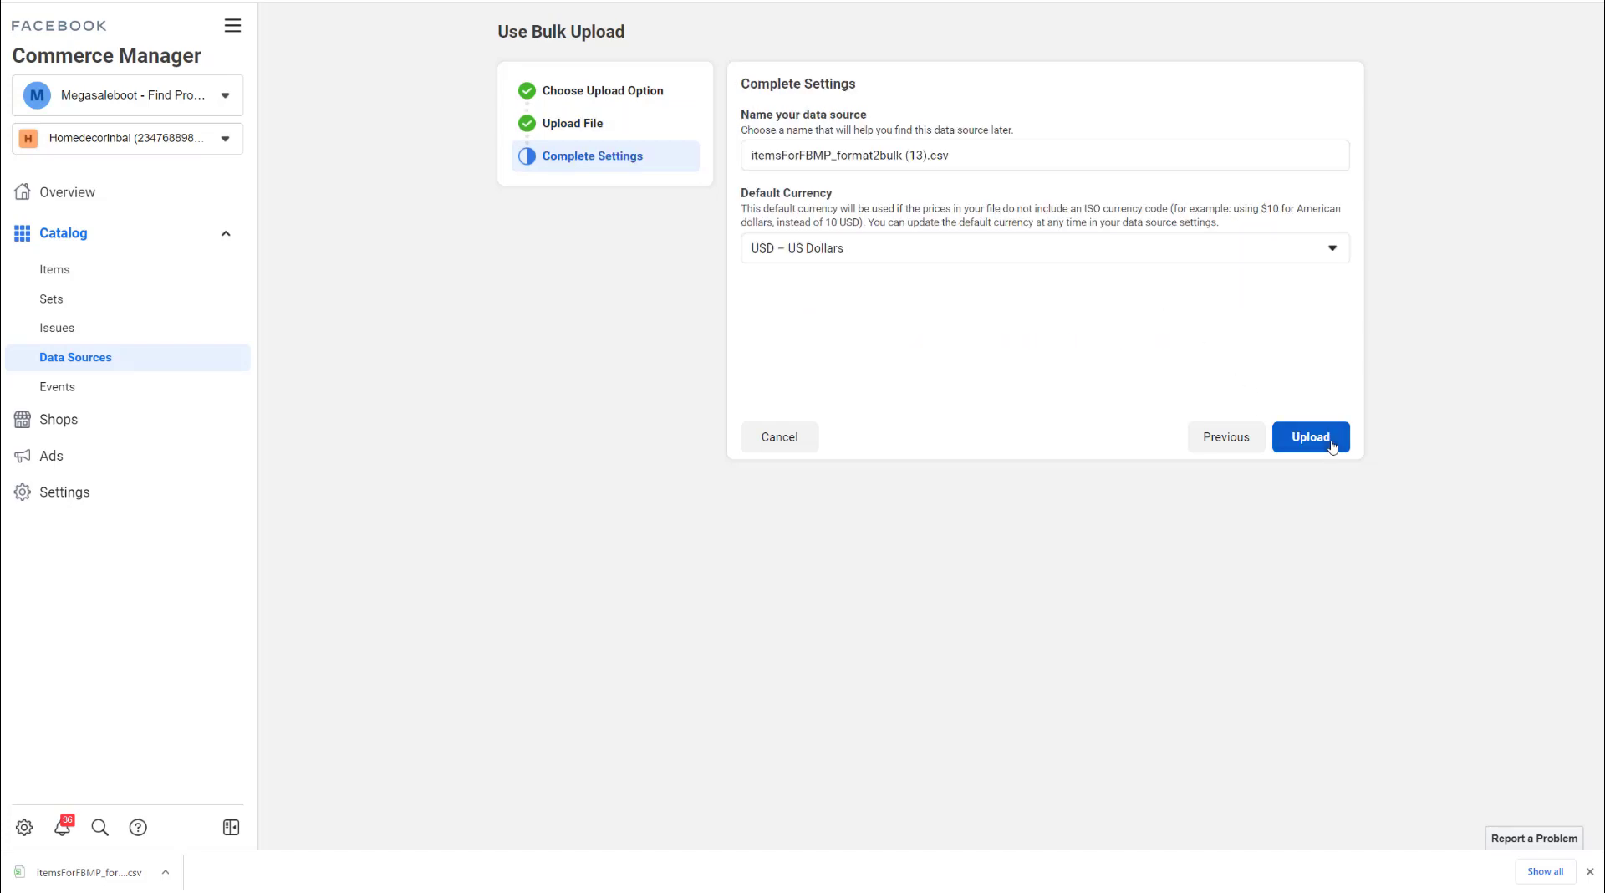
Upload the CSV with the default name and USD currency, adding the 2 products found
left_click(1311, 436)
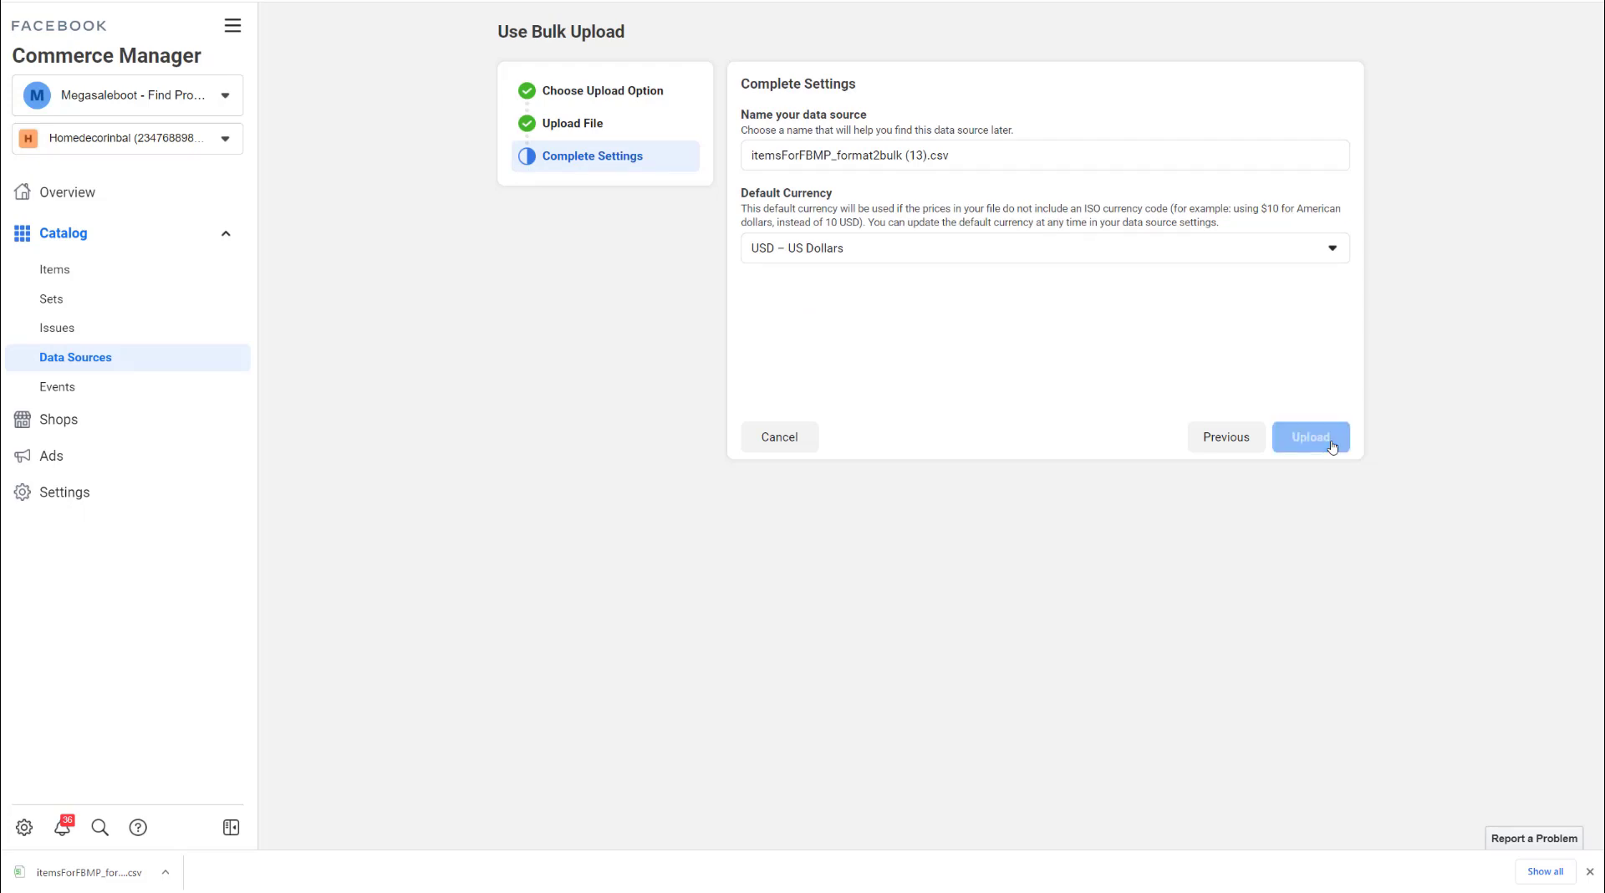
left_click(1311, 436)
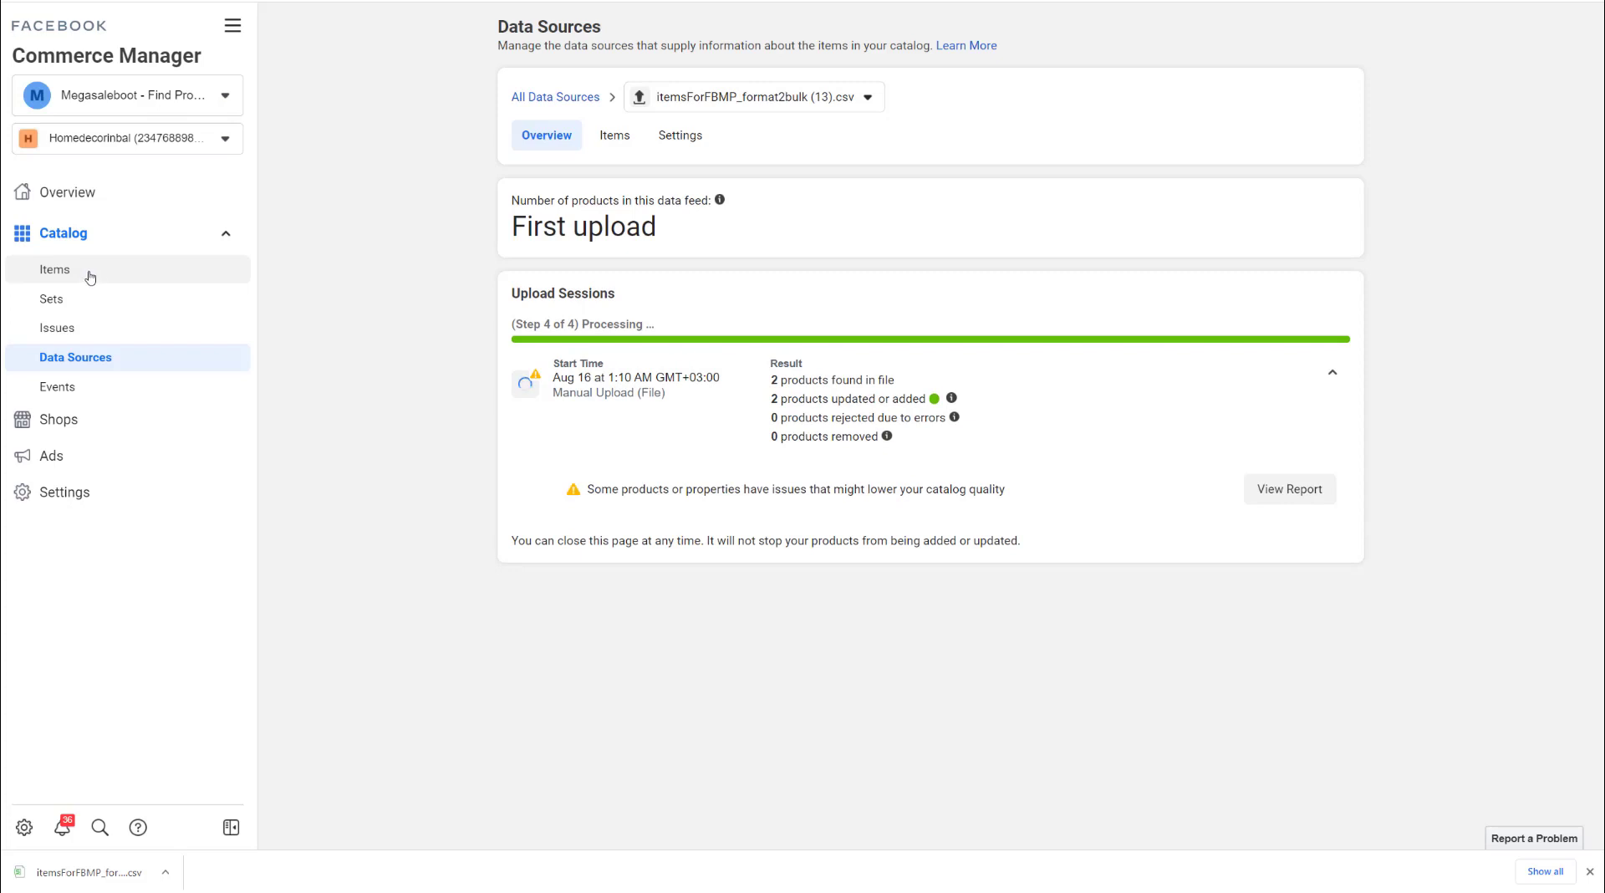
Show the catalog's Items list, now holding 7 items including both STARTRC OSMO products
left_click(53, 269)
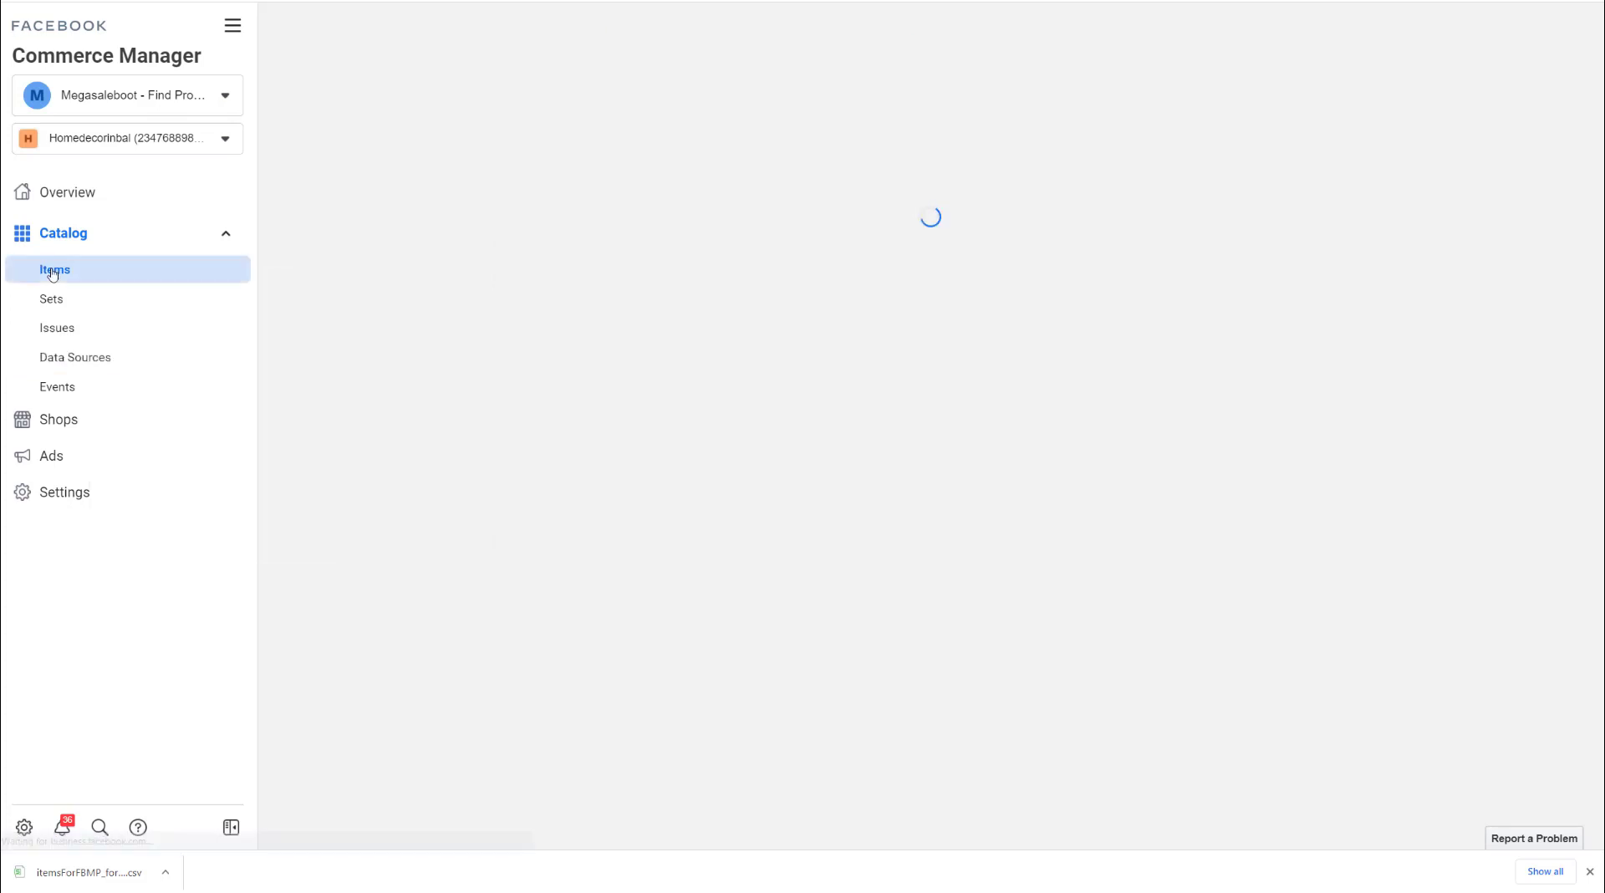
left_click(54, 269)
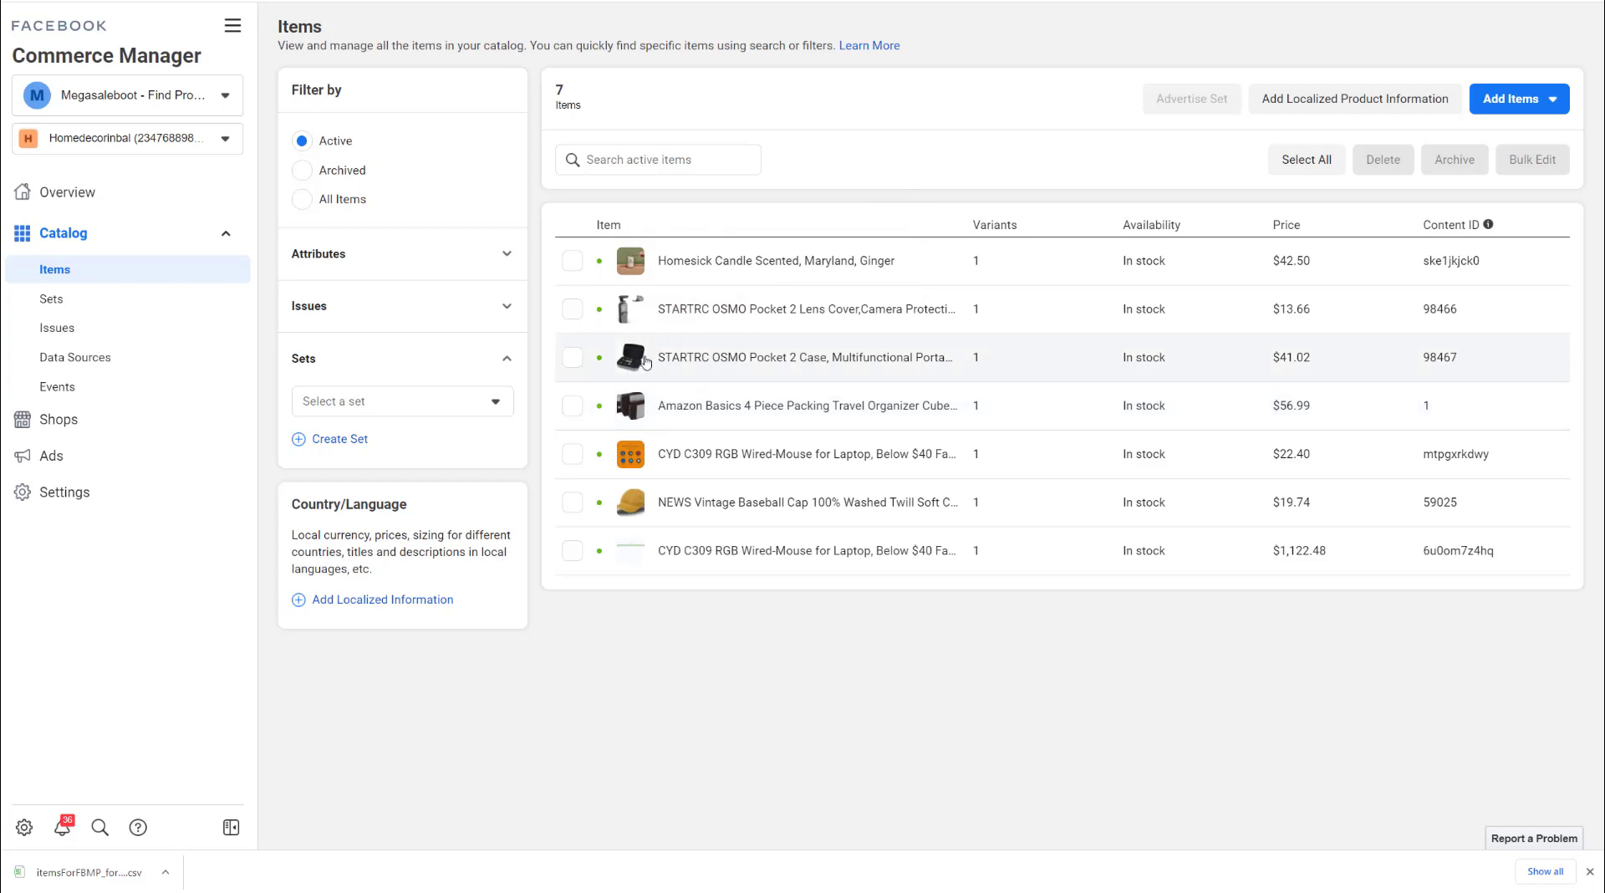
mouse_move(630, 358)
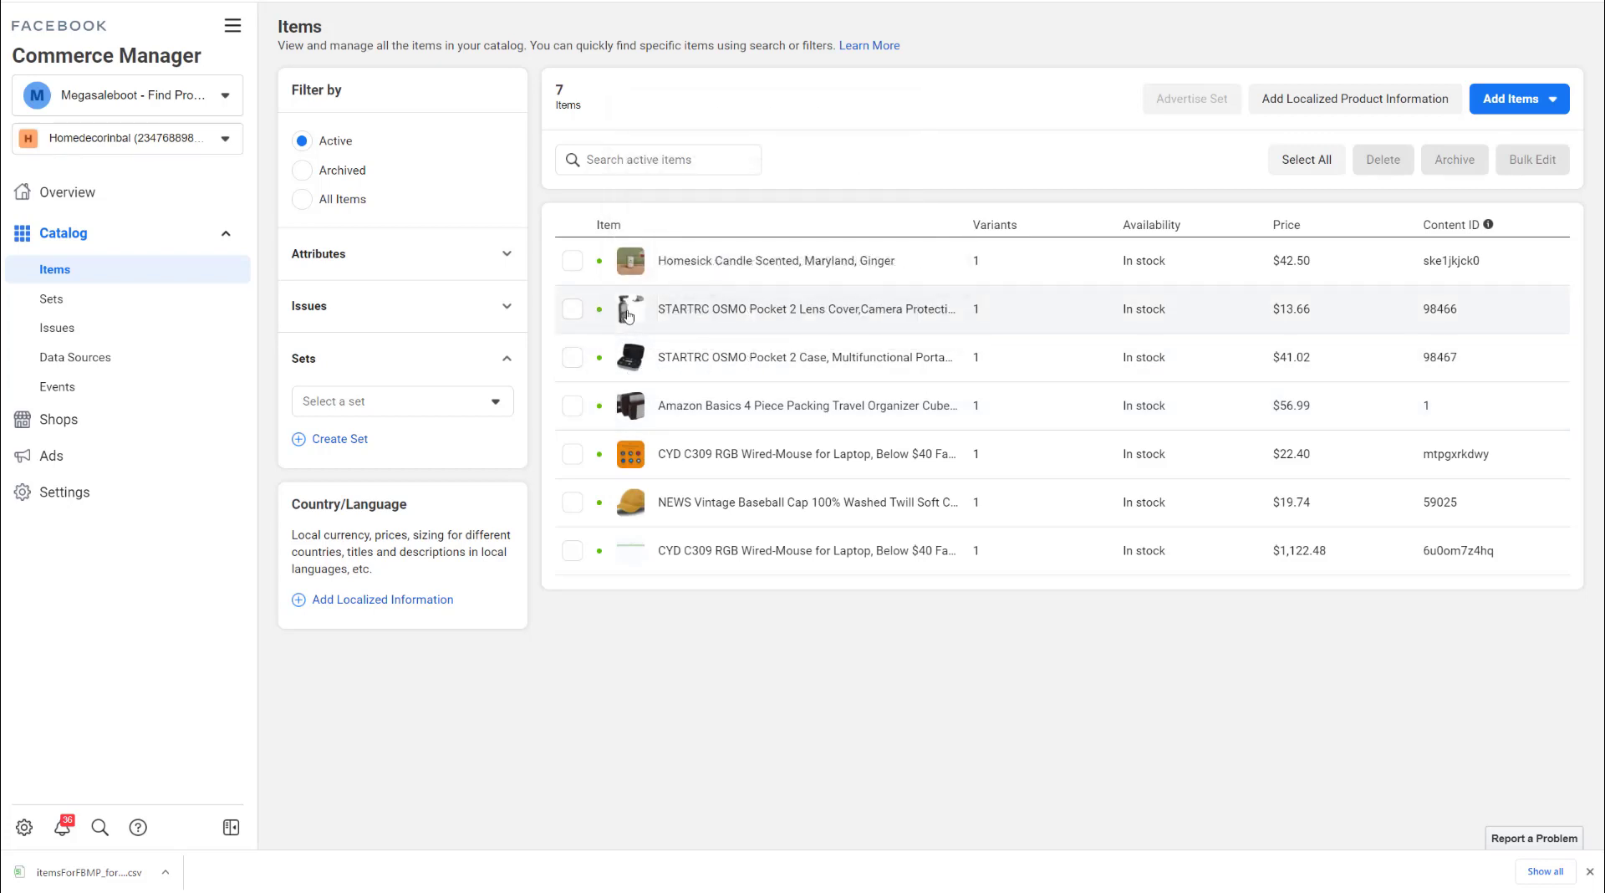
mouse_move(630, 308)
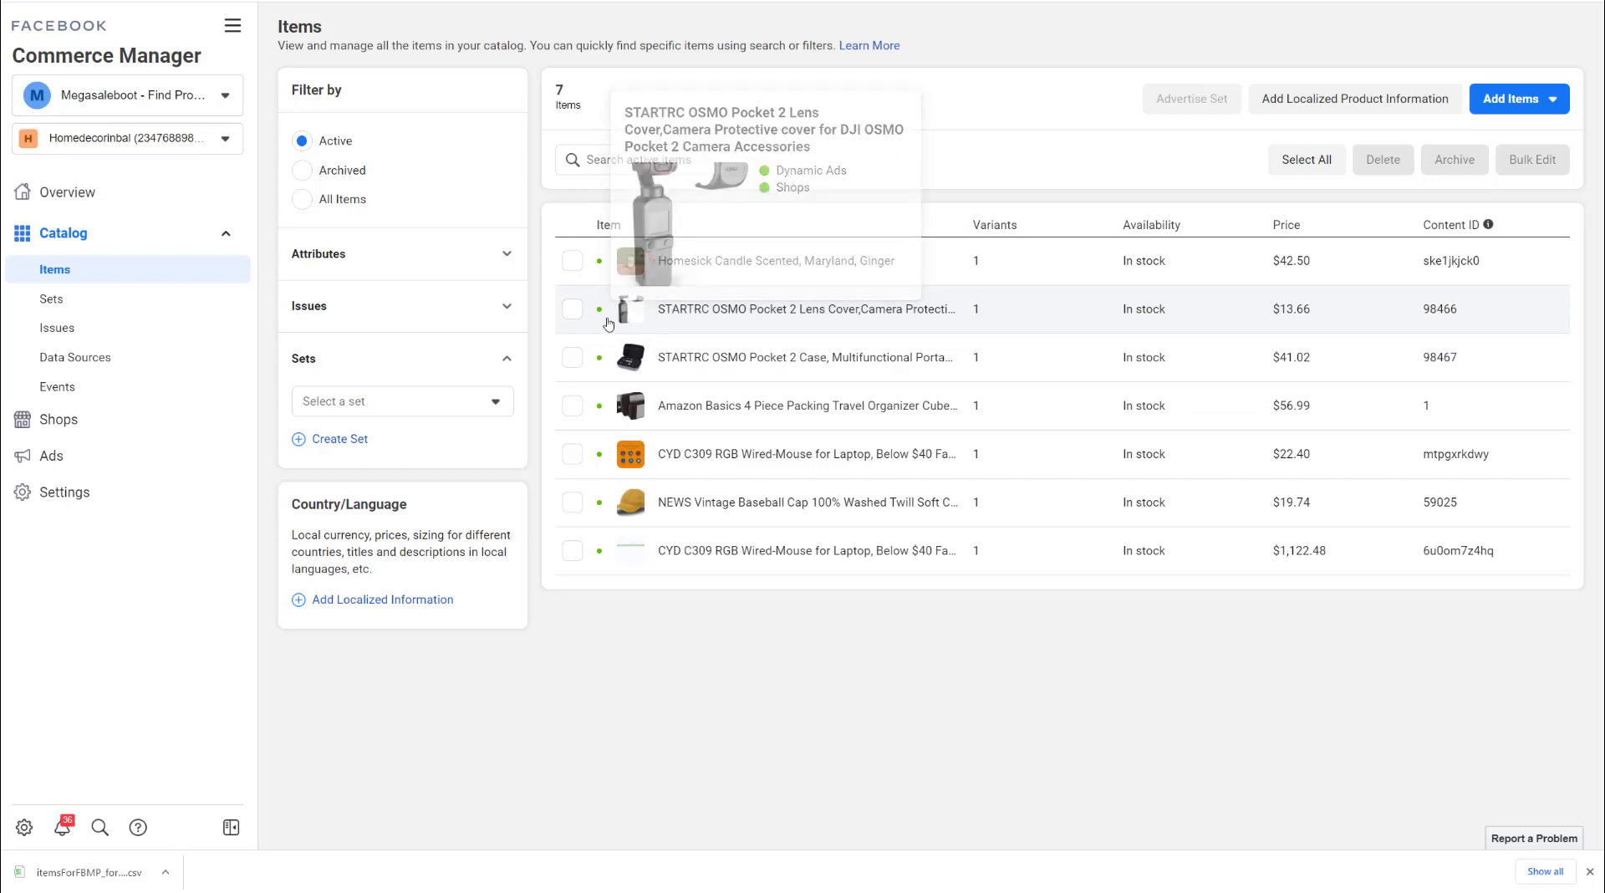
mouse_move(624, 315)
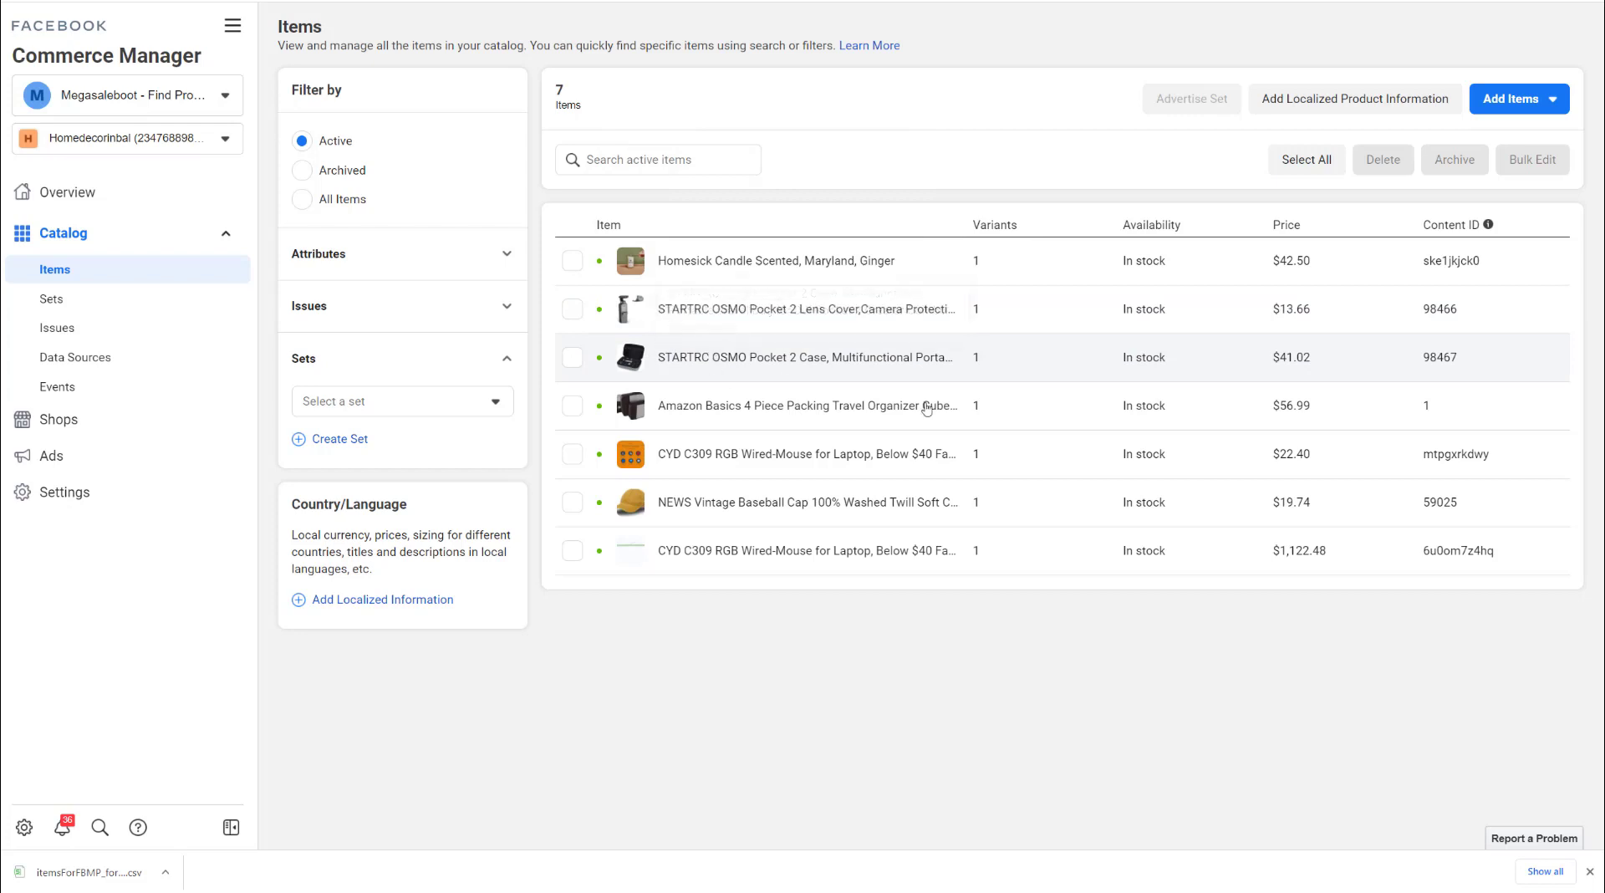
mouse_move(1146, 687)
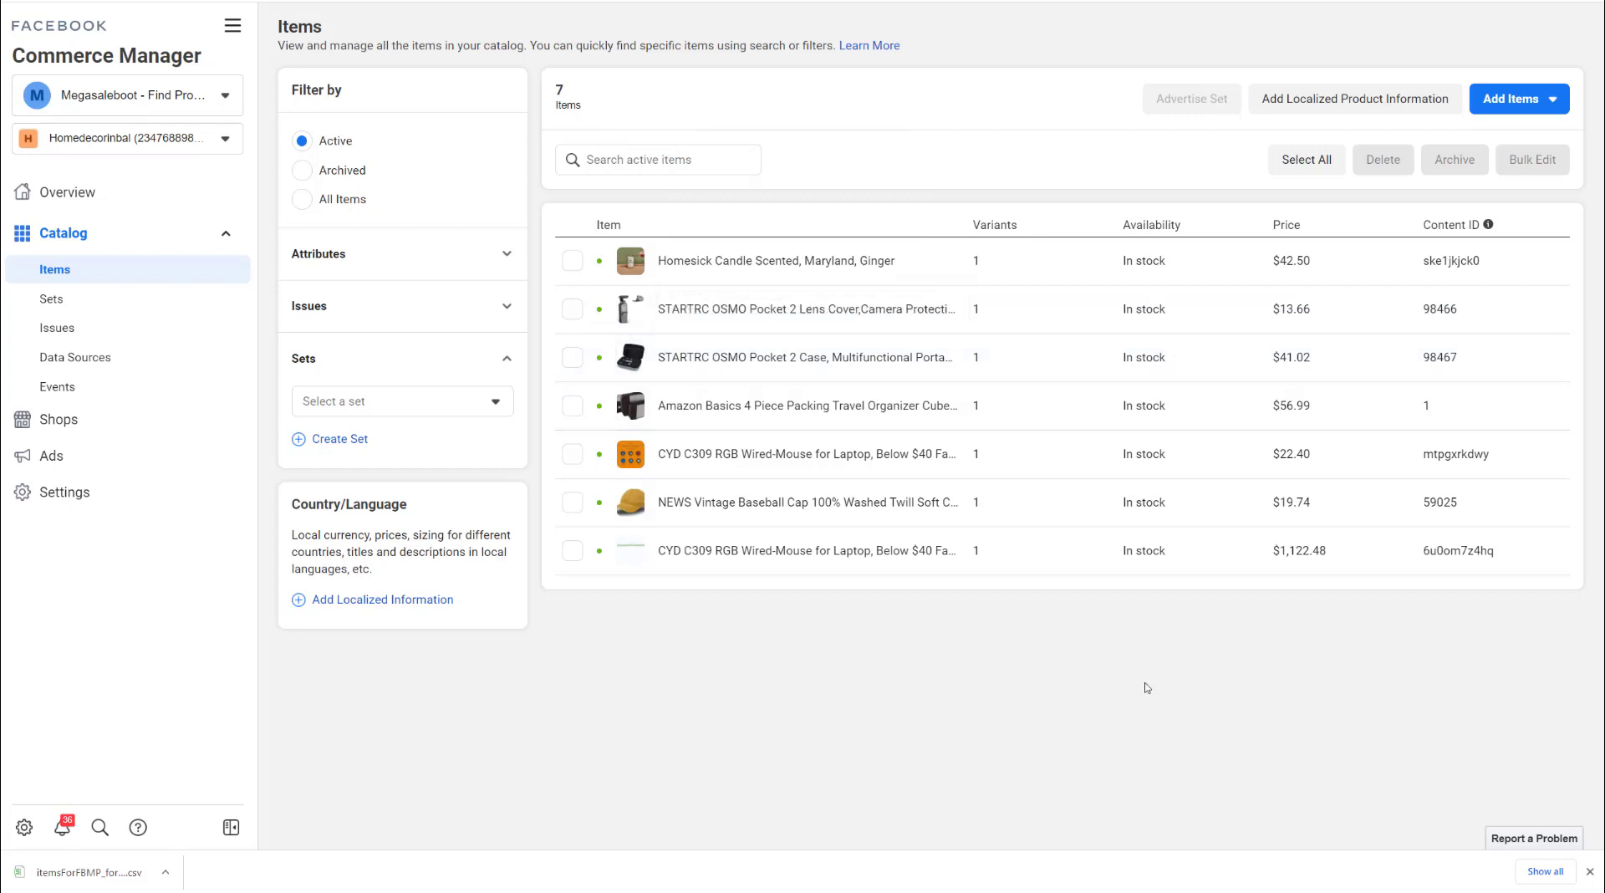
mouse_move(1135, 680)
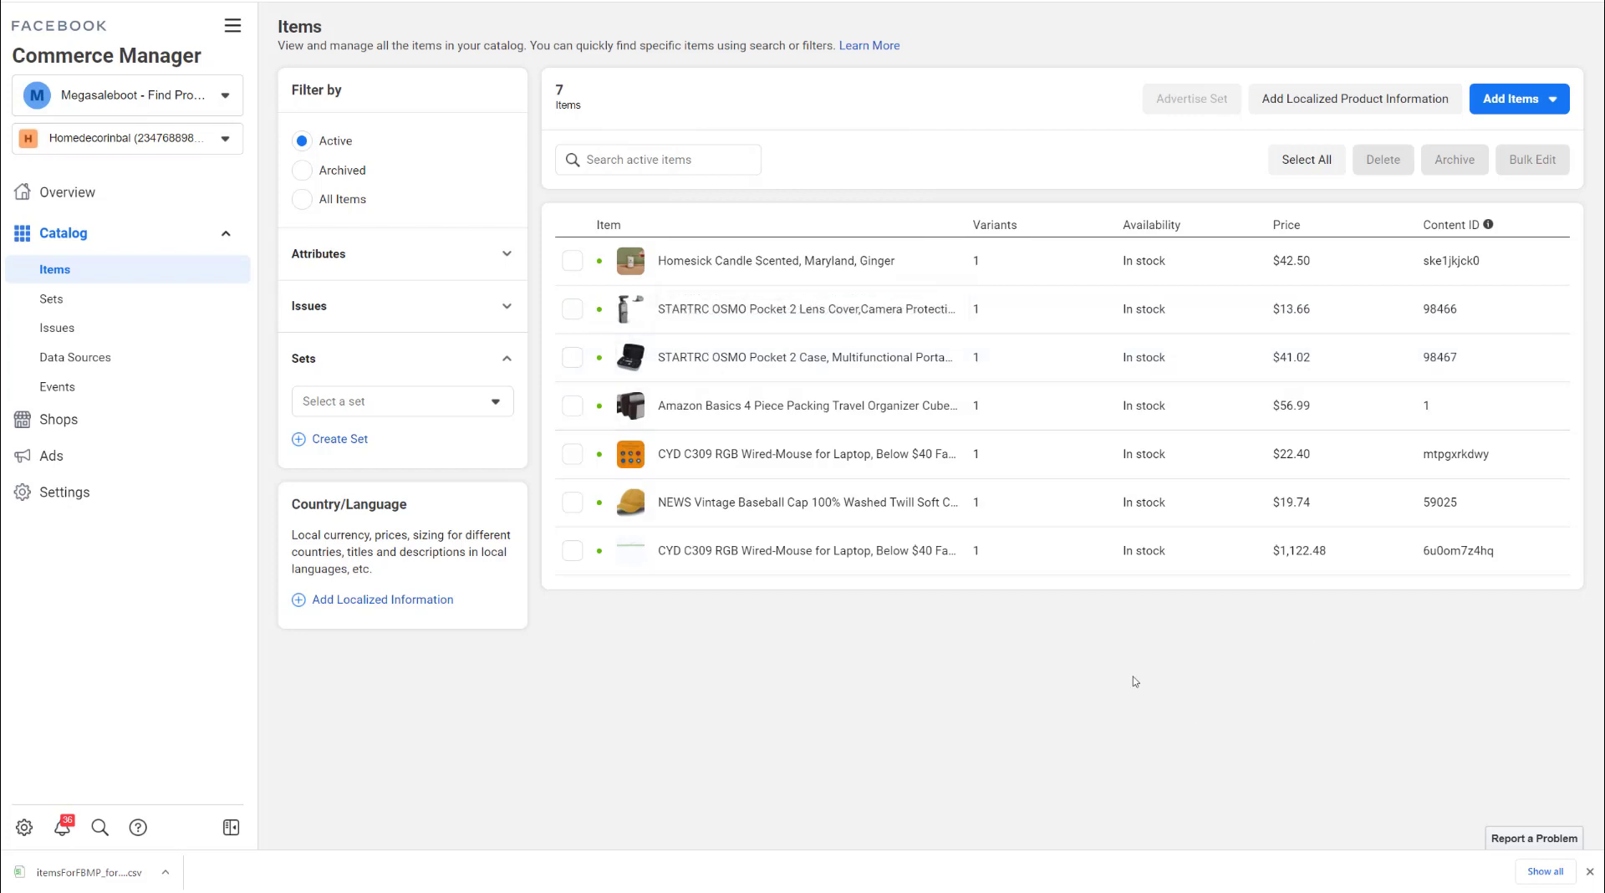